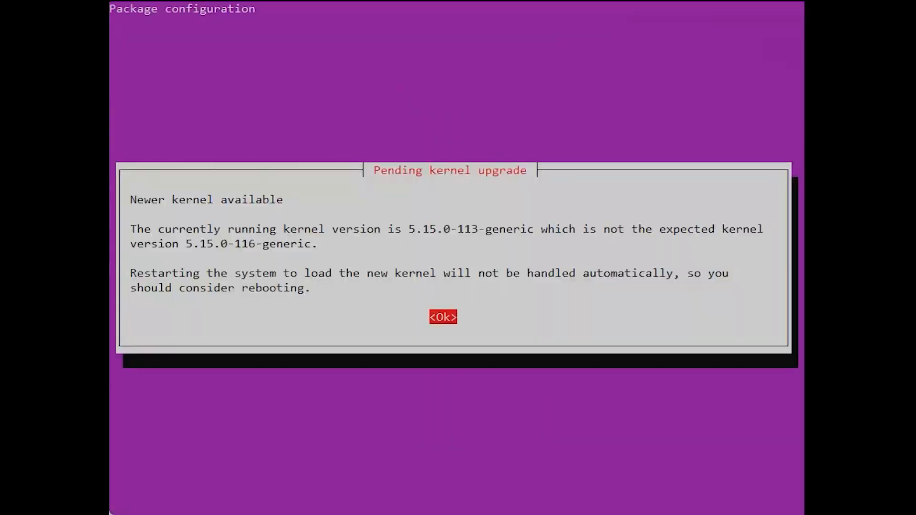
Dismiss the kernel upgrade notice, install vim, apt-transport-https, wget and gnupg, then paste the Icinga key and repository lines
left_click(443, 317)
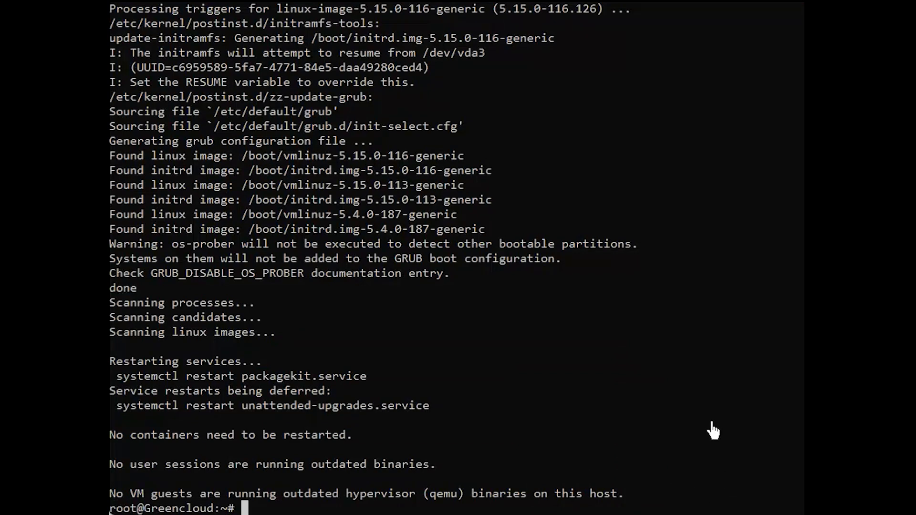
type("apt install -y vim apt-transport-https wget gnupg")
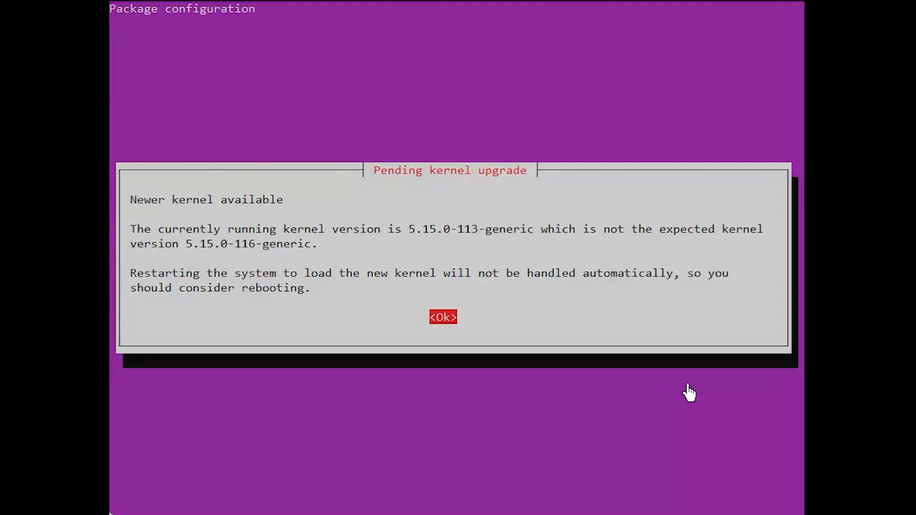
left_click(443, 316)
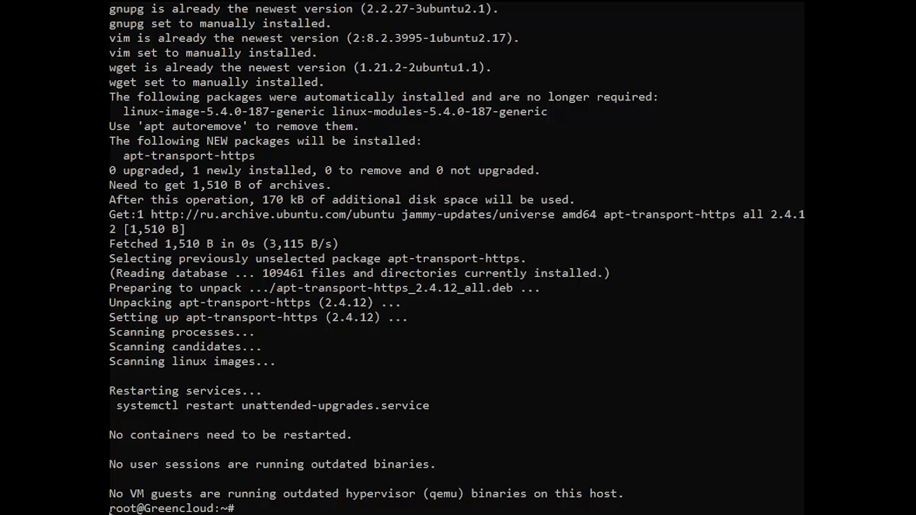
key("ctrl+v")
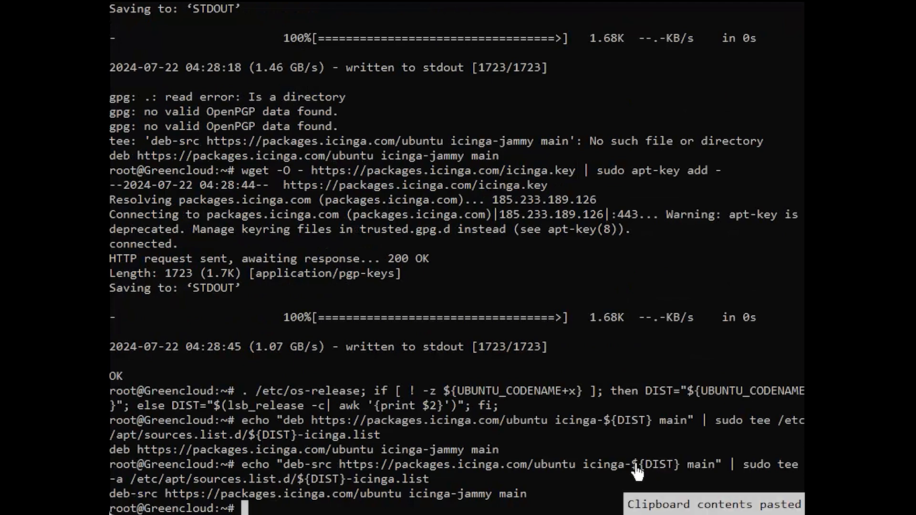
Run apt update and install the icinga2 package from the Icinga jammy repository
type("apt update")
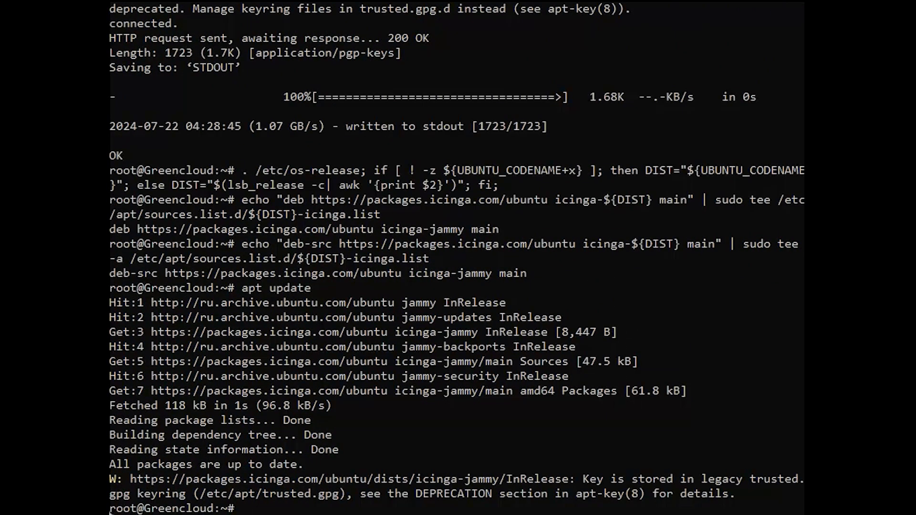
mouse_move(637, 406)
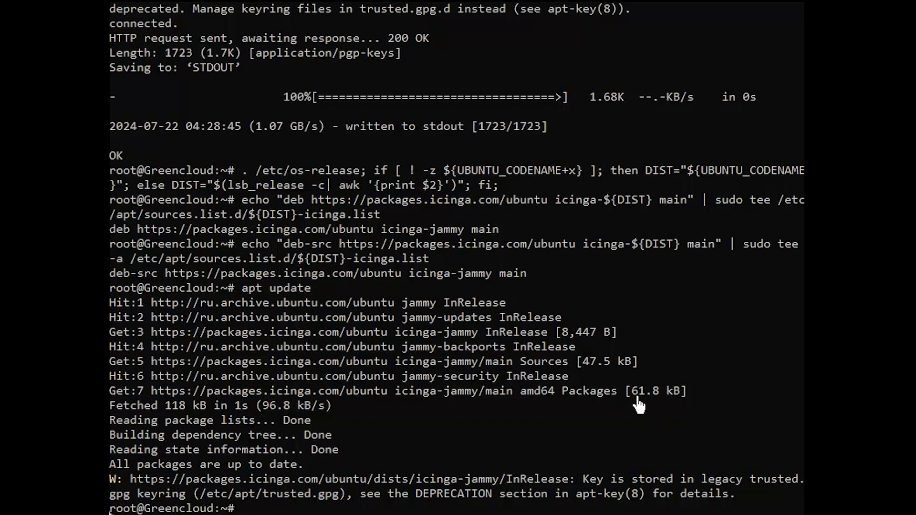
type("apt install icinga2 -y")
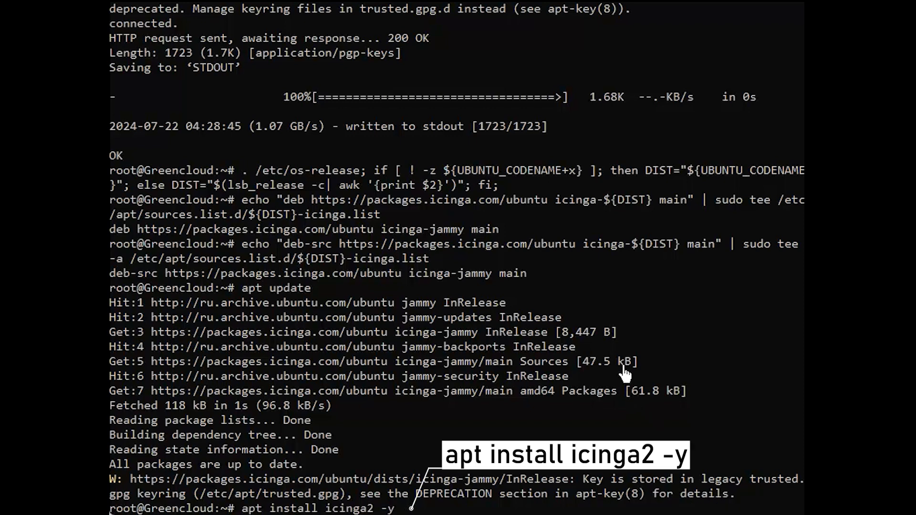
key("Return")
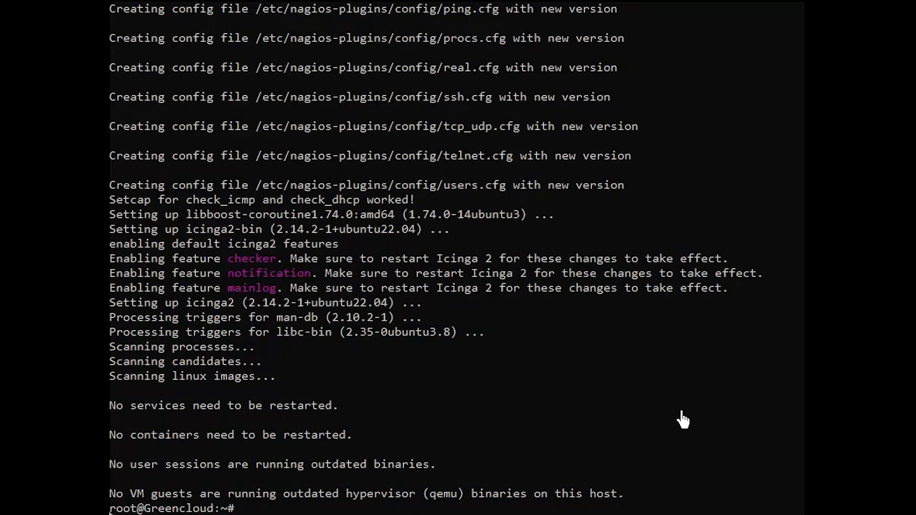
Install monitoring-plugins, enable icinga2 with systemctl --now, and check its status
type("apt install monitoring-plugins -y")
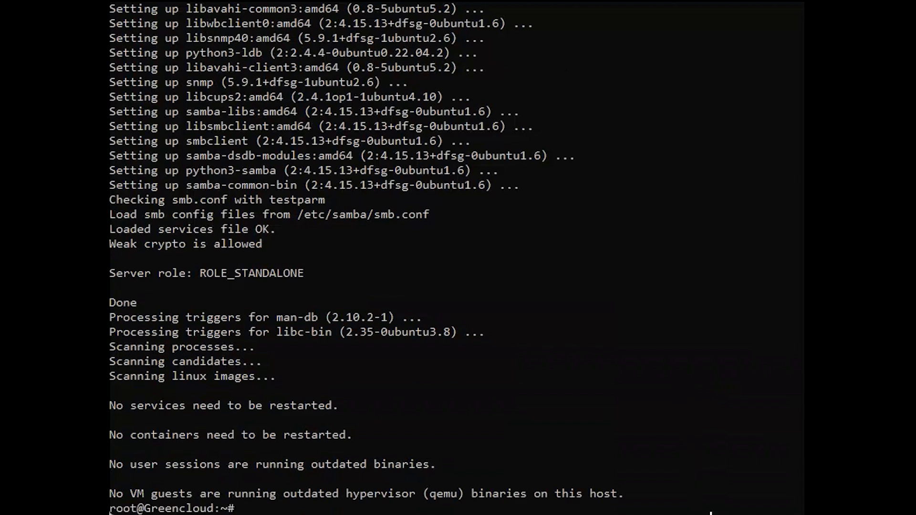
type("systemctl enable --now icinga2")
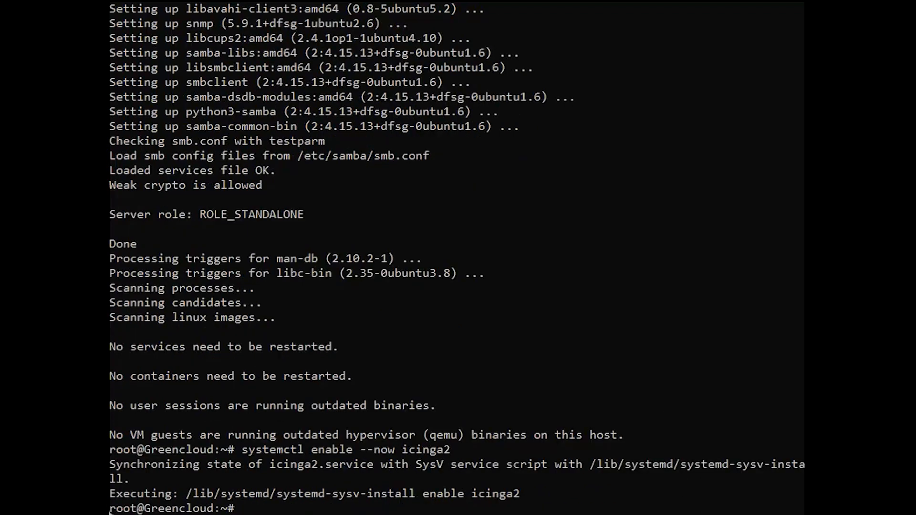
type("systemctl status icinga2")
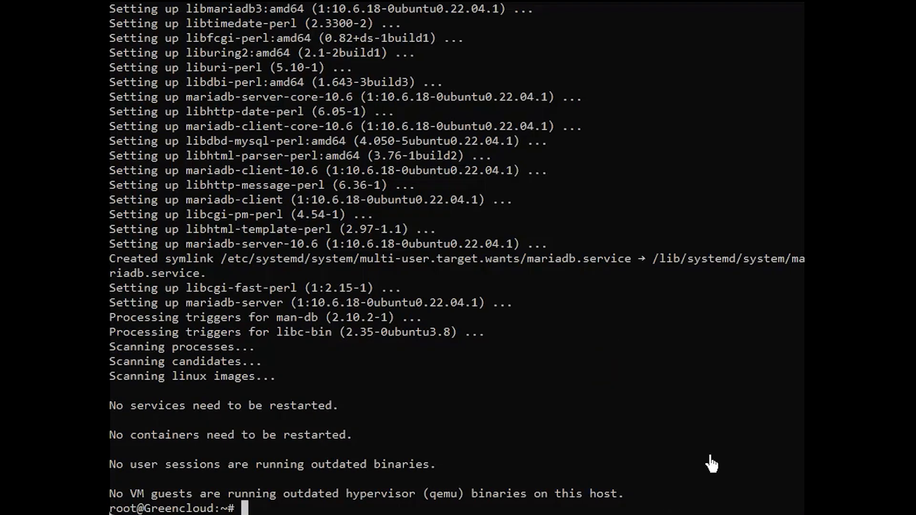
Install icinga2-ido-mysql with ido-mysql enabled and dbconfig-common configuration, then log into MySQL as root
key("ctrl+v")
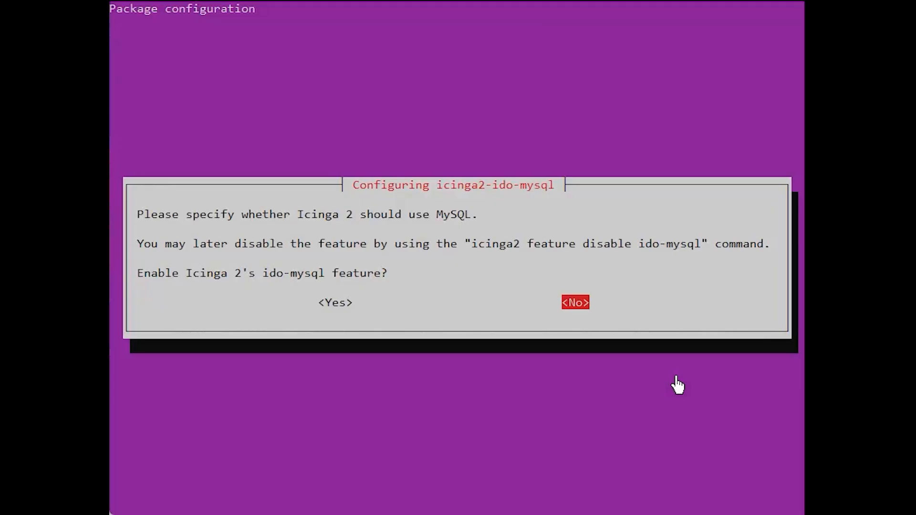
key("Left")
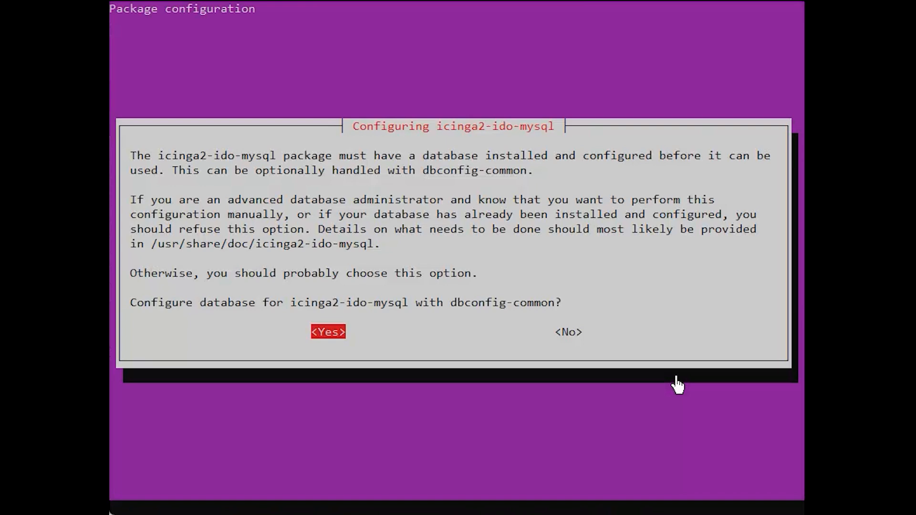
key("Tab")
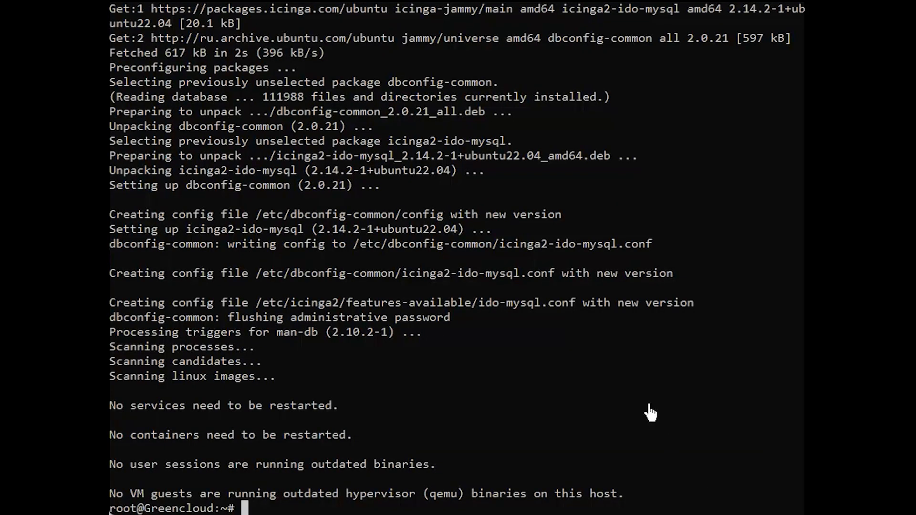
type("mysql -u root -p")
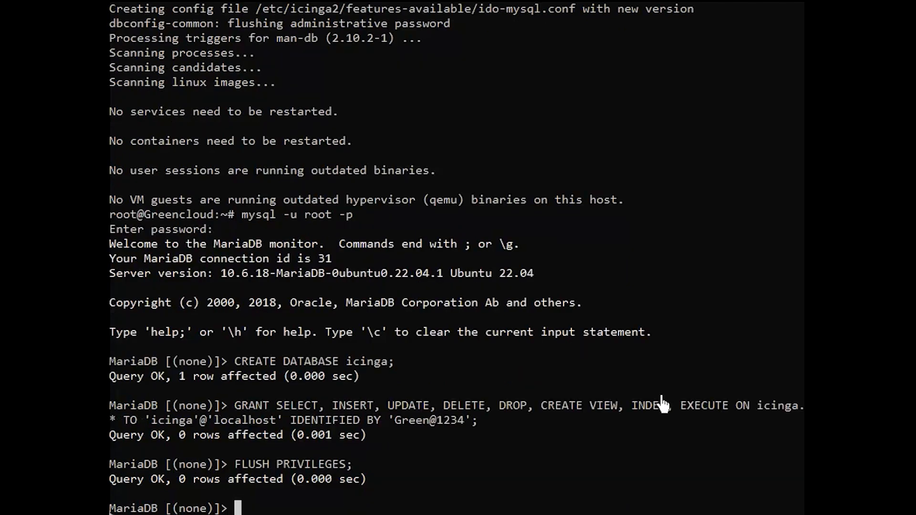
Quit MySQL, import the IDO mysql.sql schema into icinga, and open ido-mysql.conf in nano
type("quit")
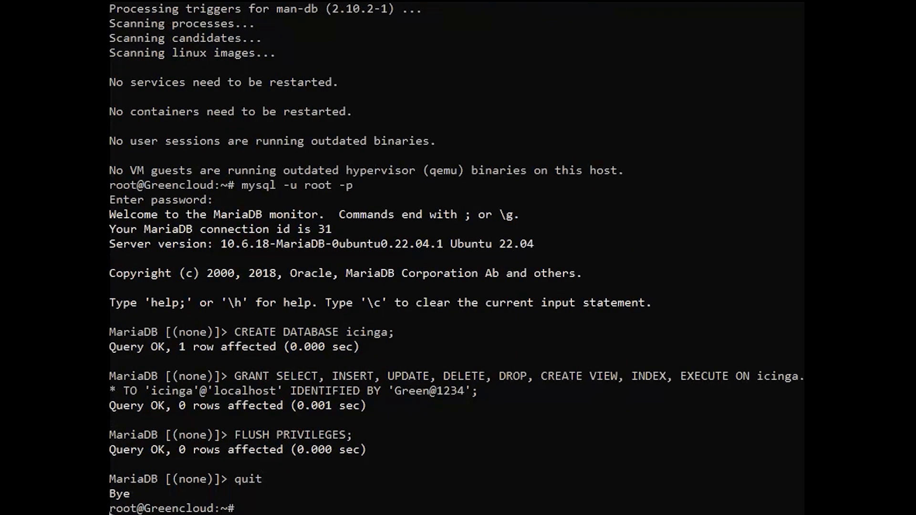
mouse_move(700, 452)
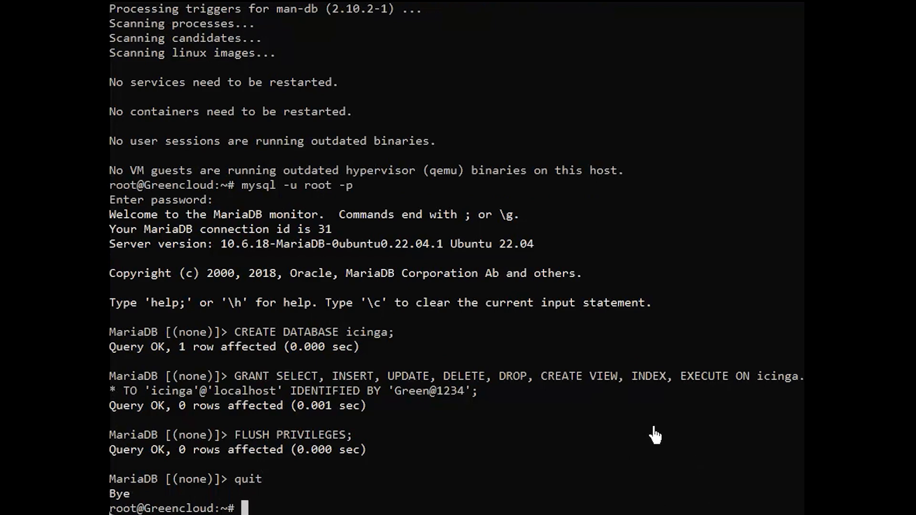
type("mysql -u root -p icinga < /usr/share/icinga2-ido-mysql/schema/mysql.sql")
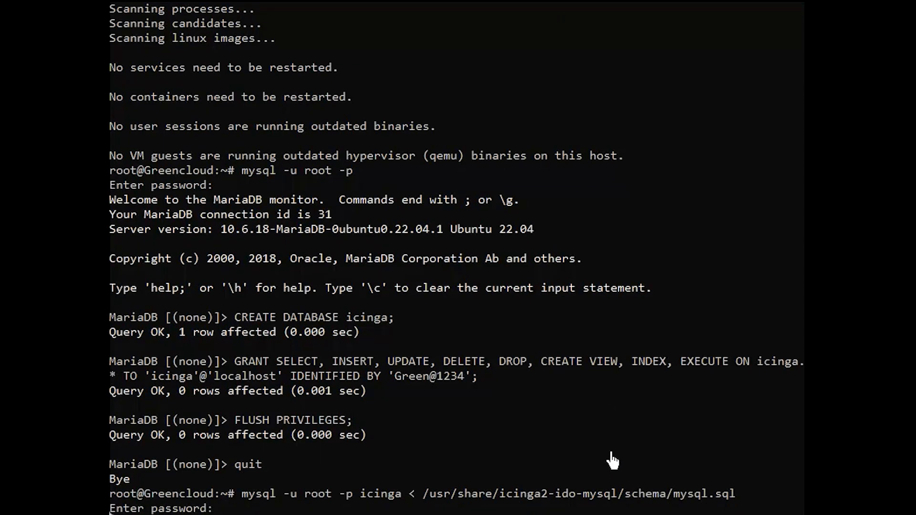
mouse_move(603, 455)
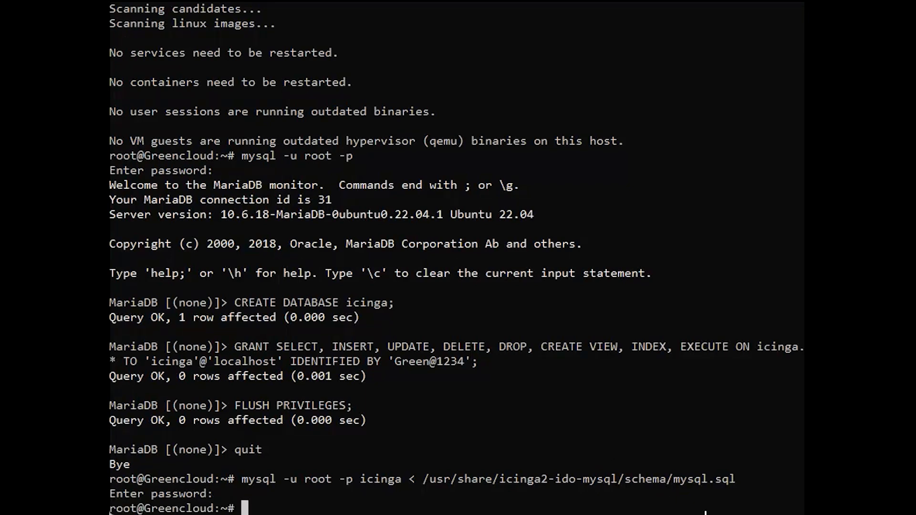
mouse_move(677, 457)
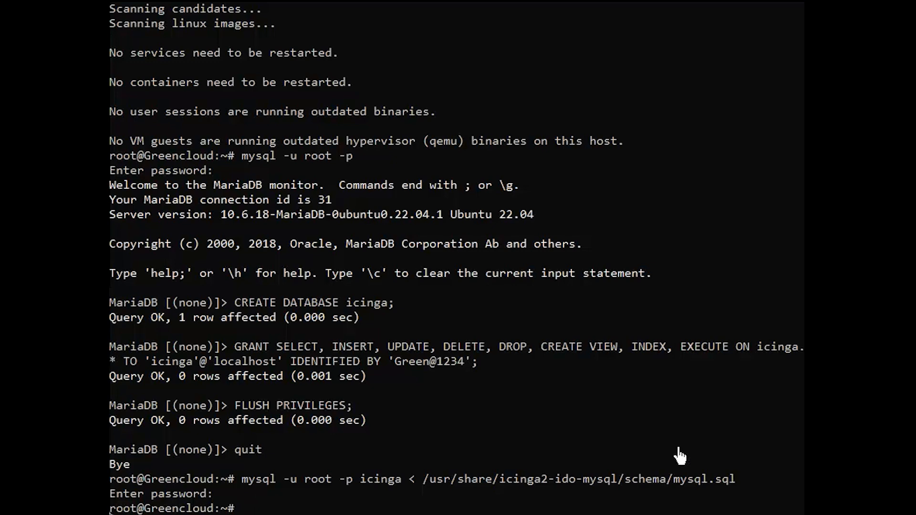
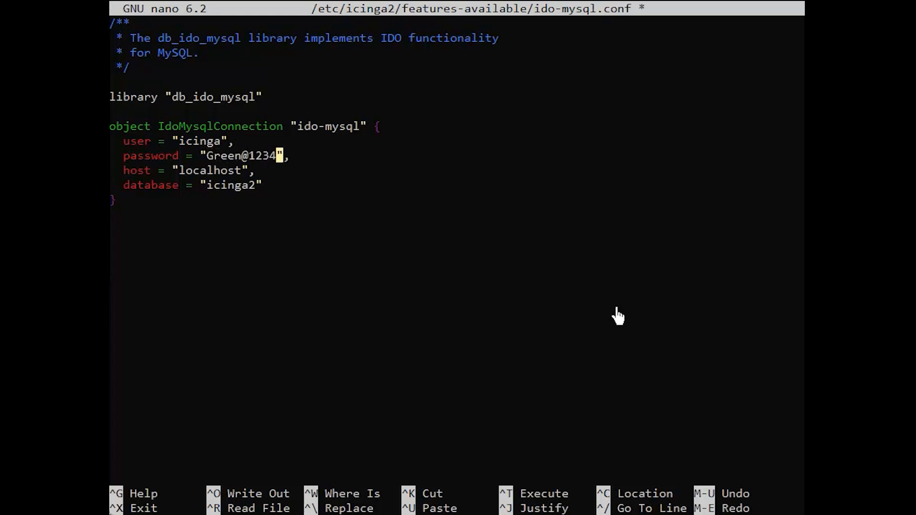
key("ctrl+x")
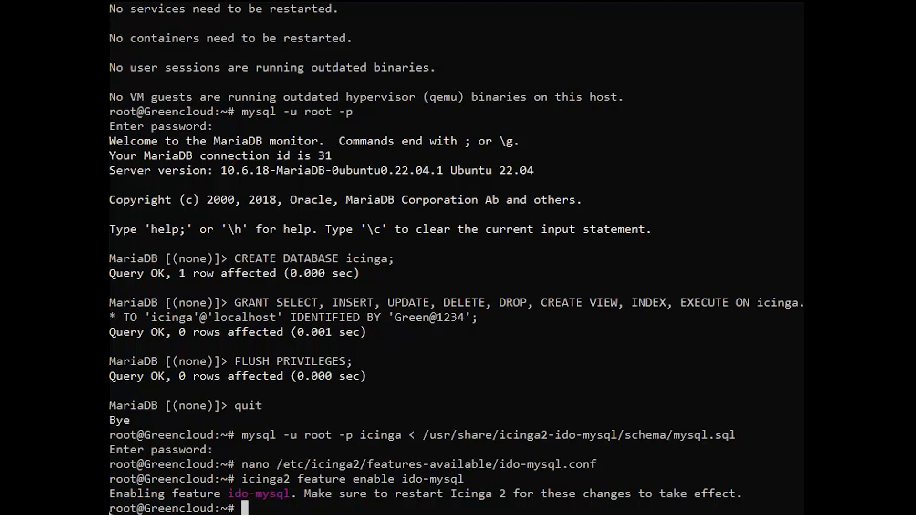
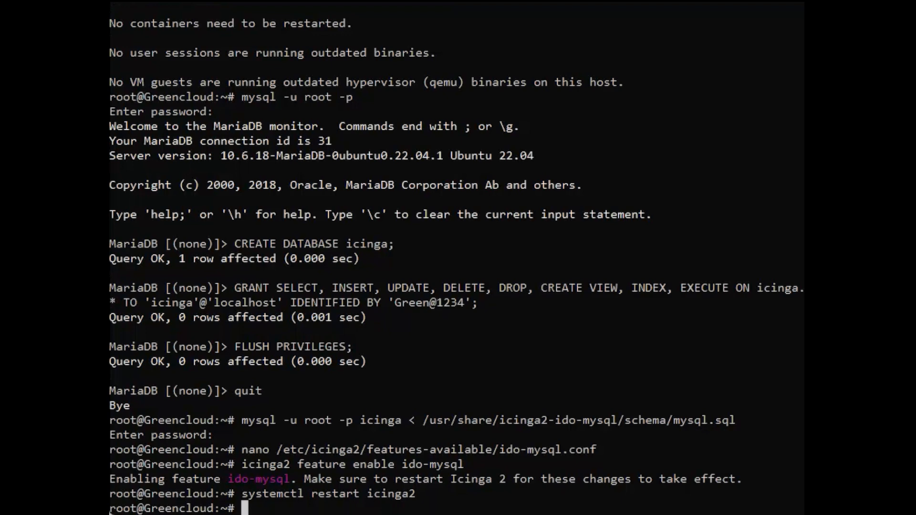
mouse_move(655, 456)
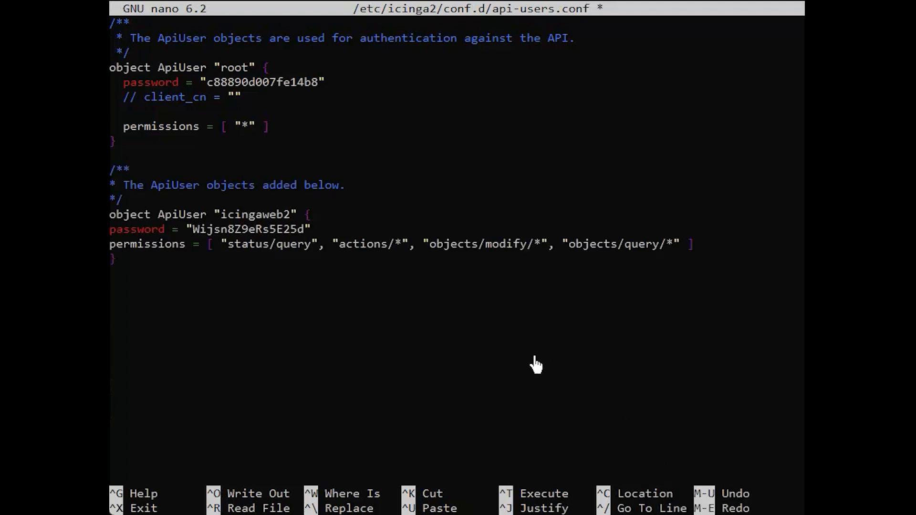
Save the icingaweb2 API user in api-users.conf and review the restart output
key("ctrl+x")
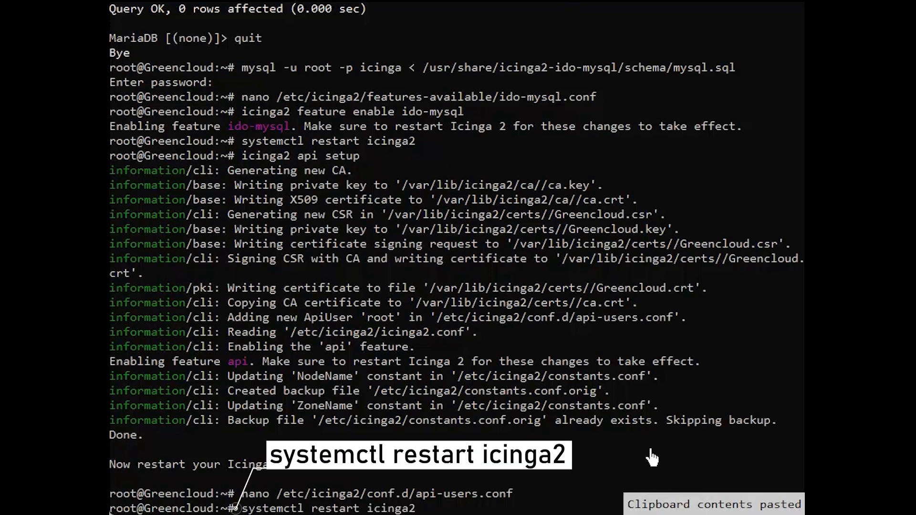
scroll("down", 3)
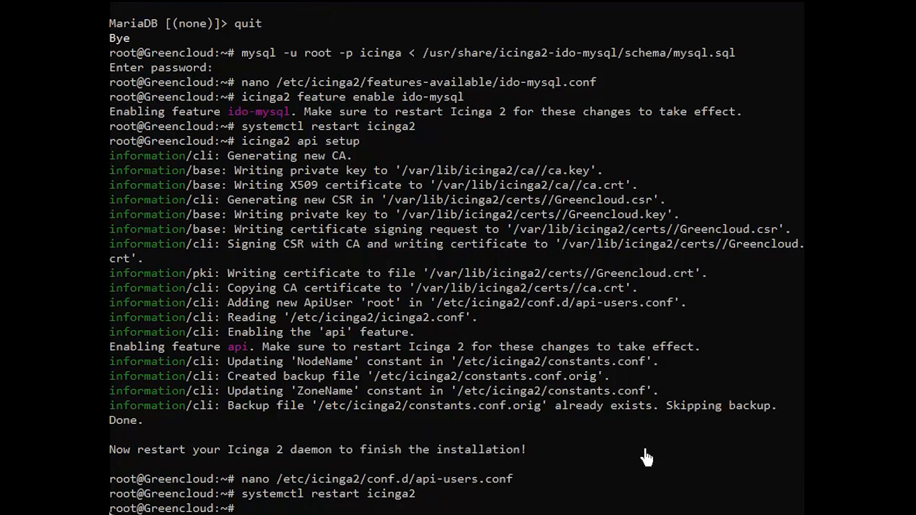
mouse_move(740, 511)
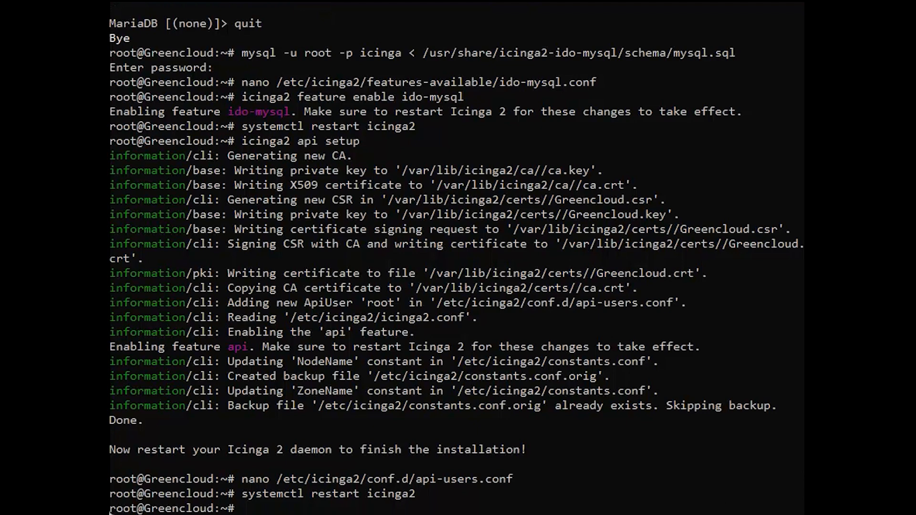
mouse_move(691, 487)
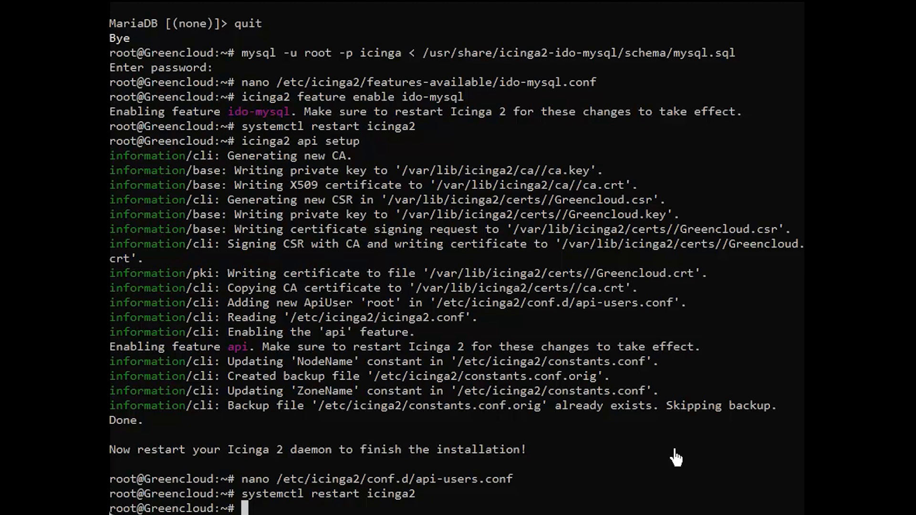
Paste and run the apt install command for icingaweb2 and icingacli
key("ctrl+v")
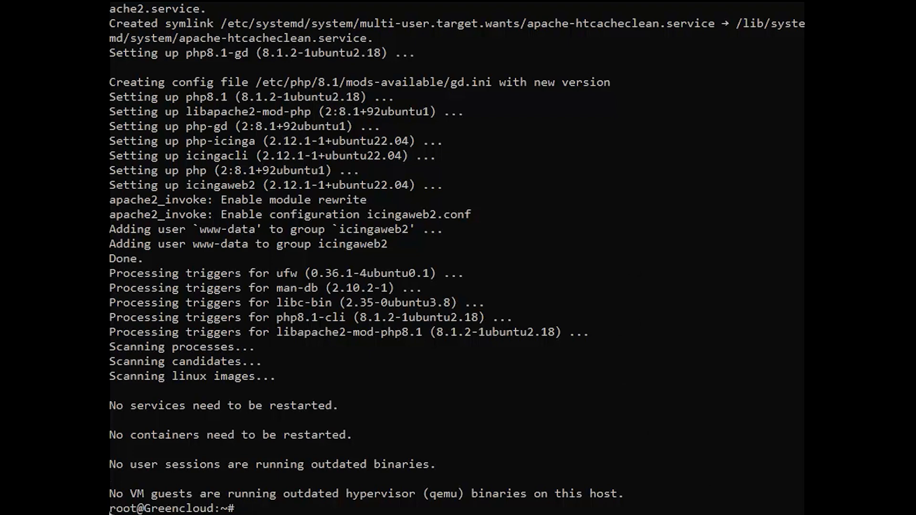
mouse_move(668, 426)
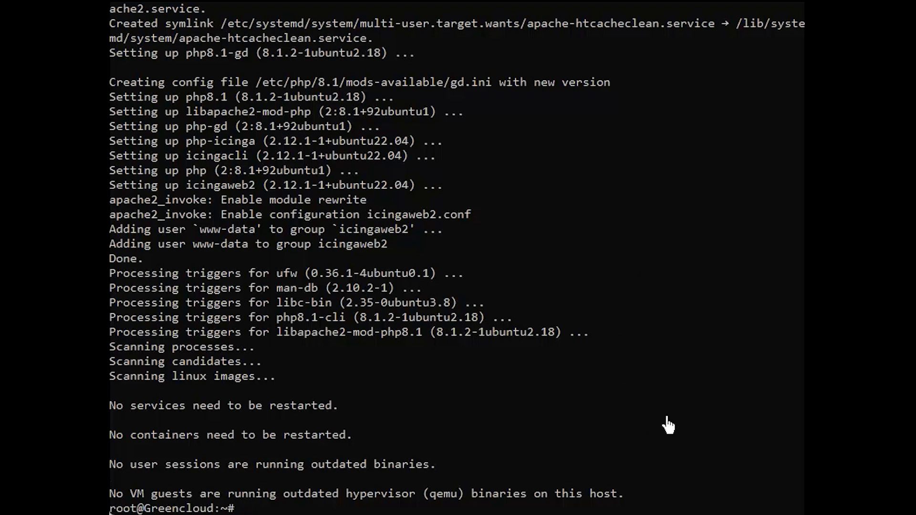
Log into MariaDB as root, create the icingaweb2 database with grants, and quit
type("mysql -u root -p")
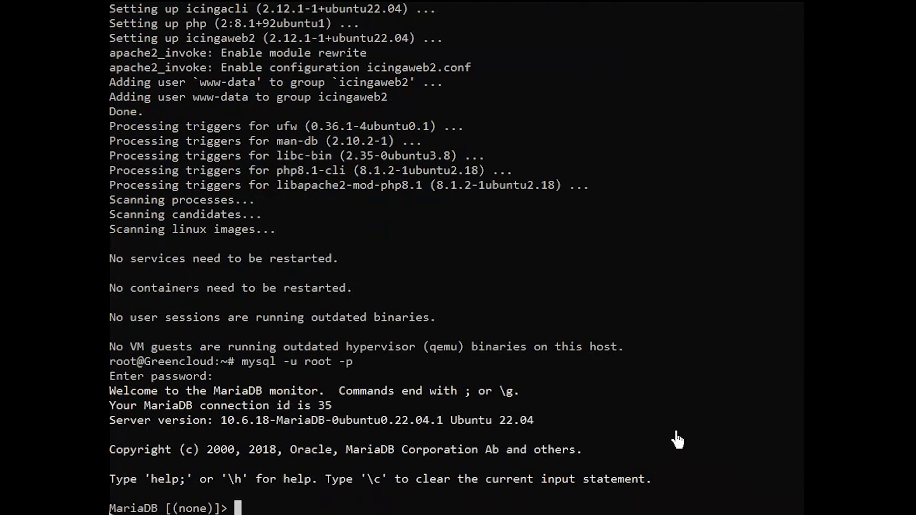
type("CREATE DATABASE icingaweb2;")
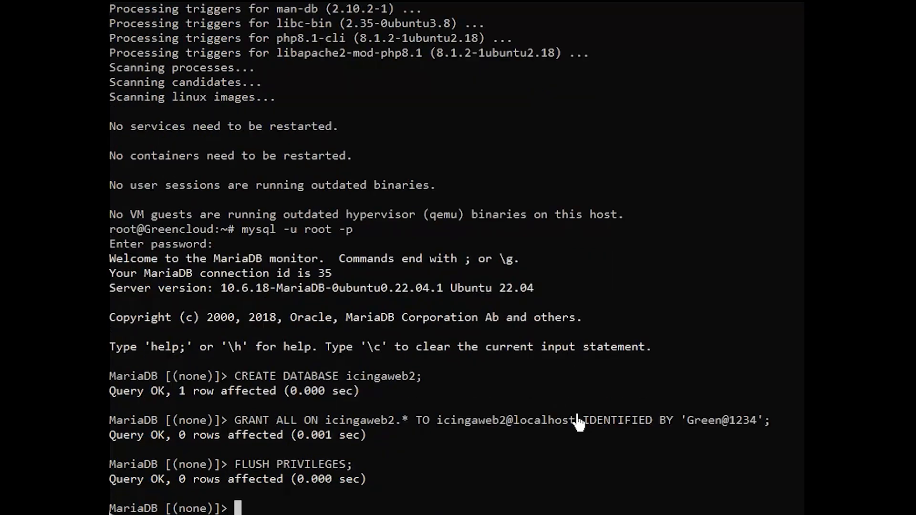
type("quit")
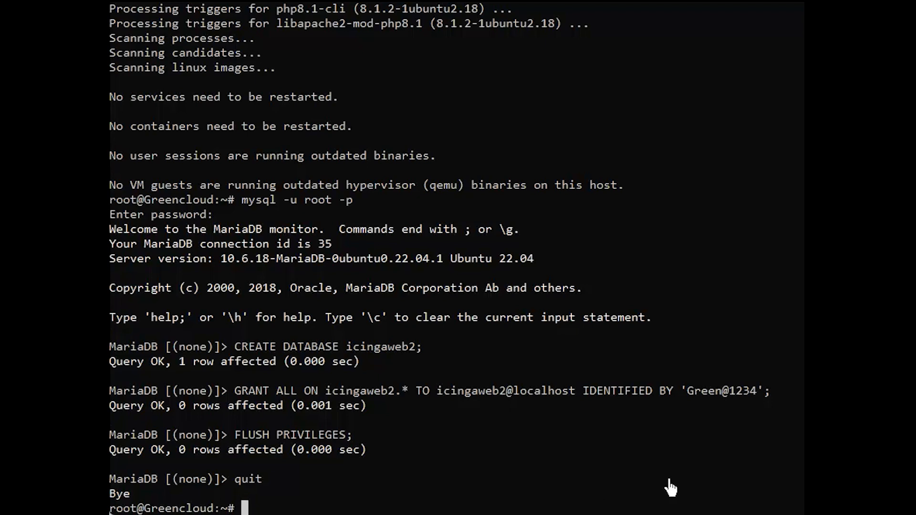
mouse_move(669, 484)
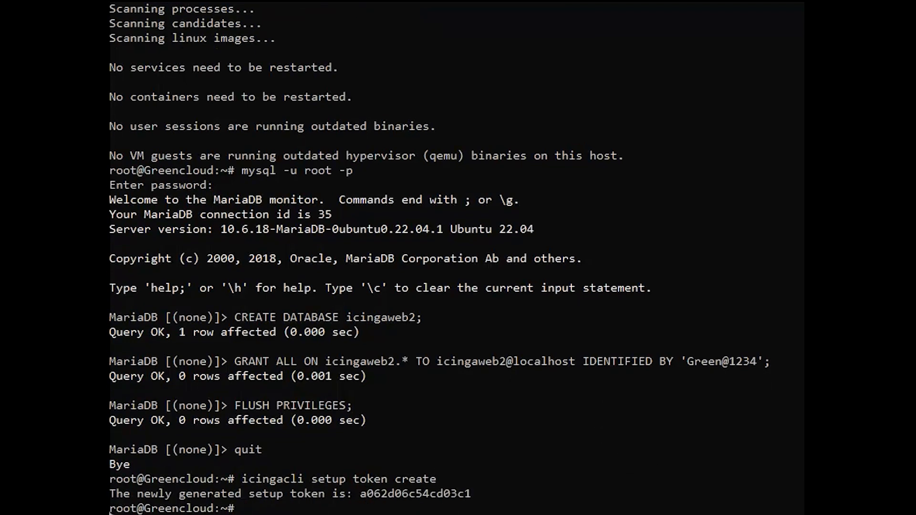
Show the generated Icinga Web 2 setup token with icingacli setup token show
type("icingacli setup token show")
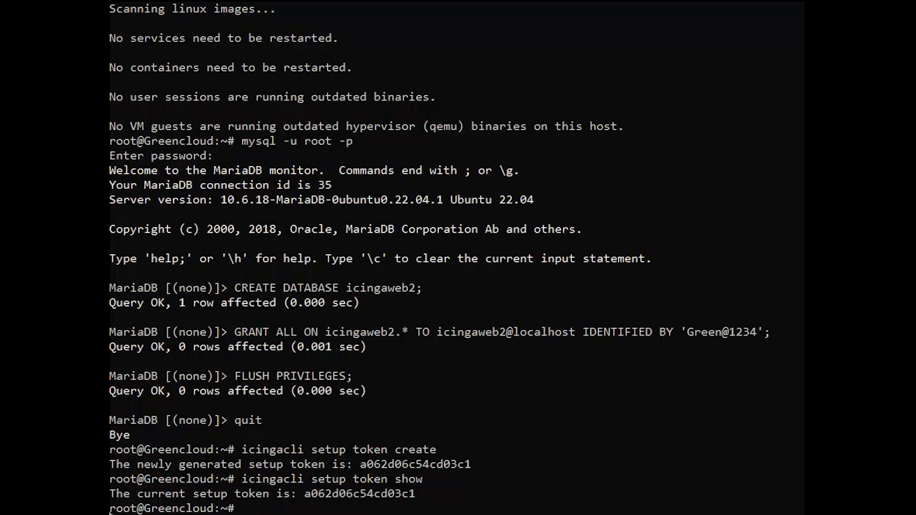
mouse_move(686, 474)
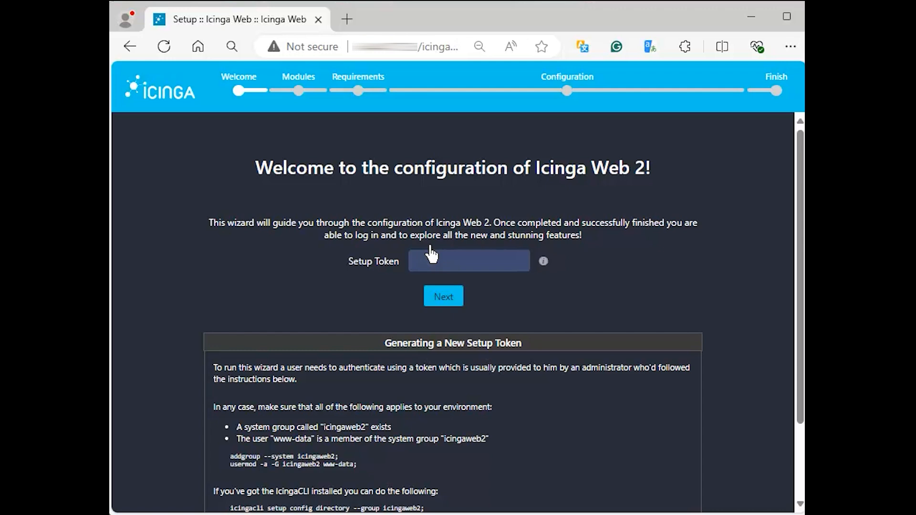
mouse_move(535, 367)
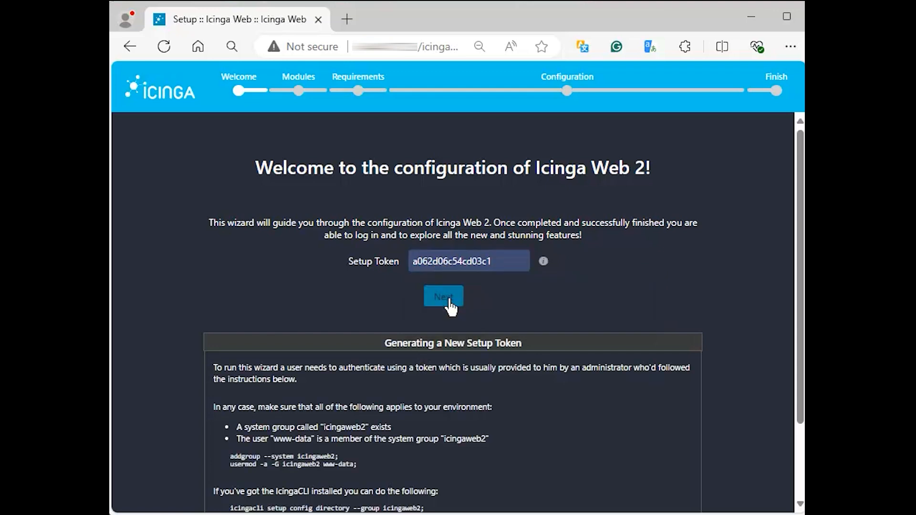
Submit the pasted setup token and advance to the requirements check
left_click(443, 297)
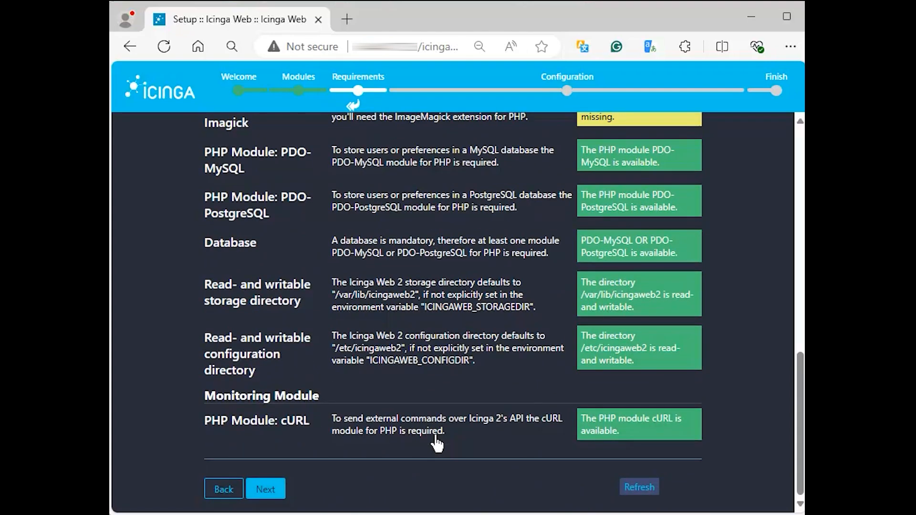
mouse_move(345, 486)
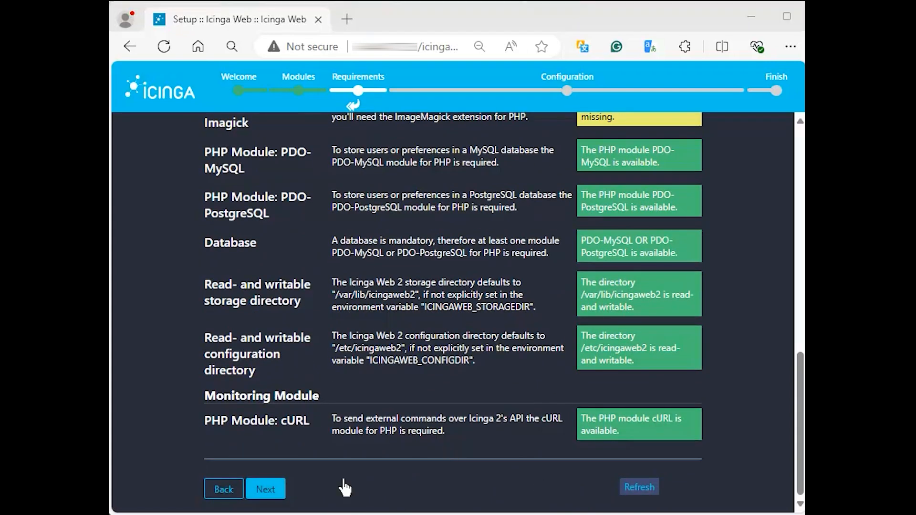
Pass the requirements page and keep Database as the authentication type, reaching the database resource form
left_click(265, 489)
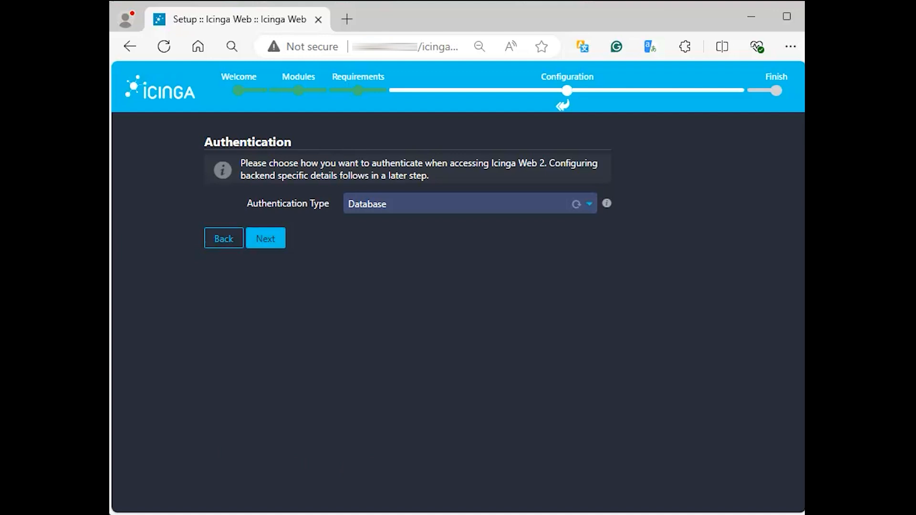
mouse_move(643, 435)
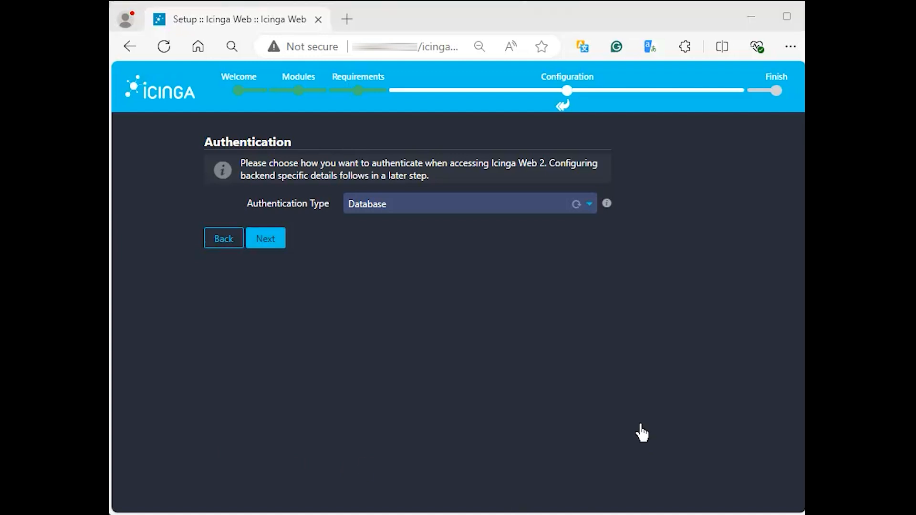
mouse_move(339, 327)
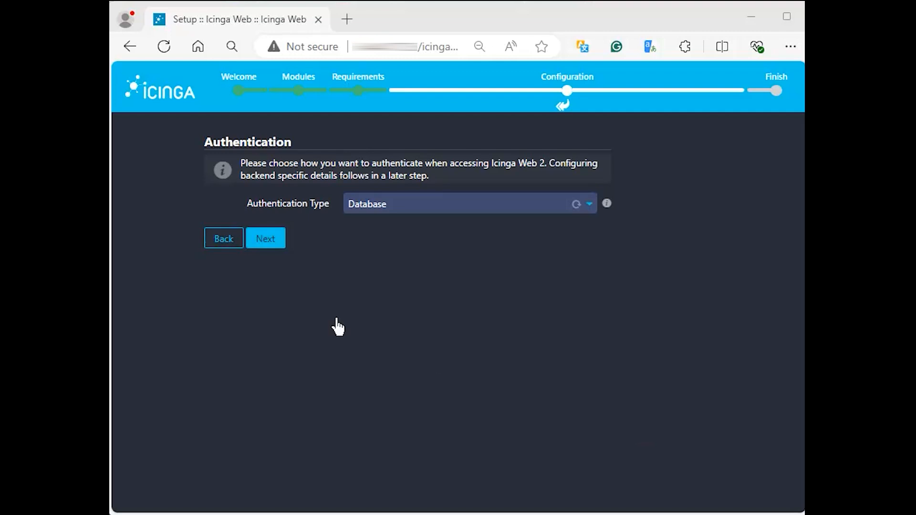
left_click(266, 238)
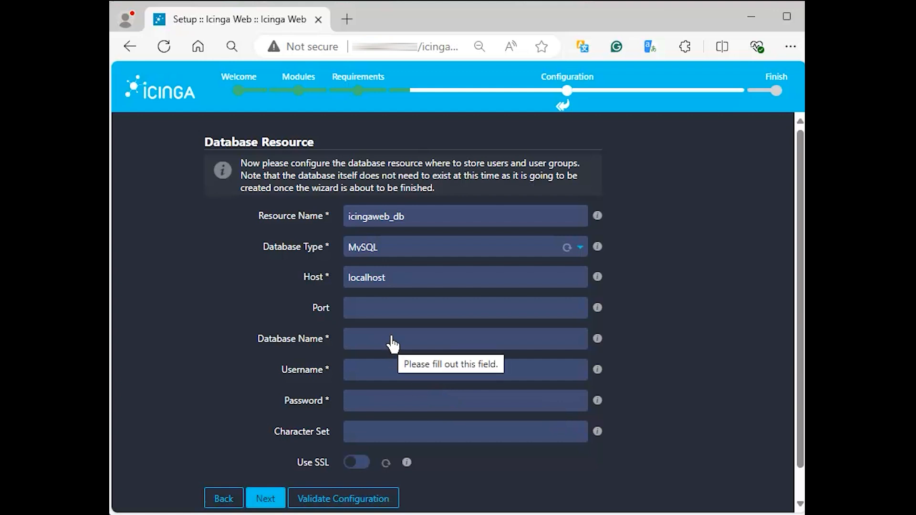
Point the database resource at icingaweb2 and accept icingaweb2 as the backend name
left_click(464, 370)
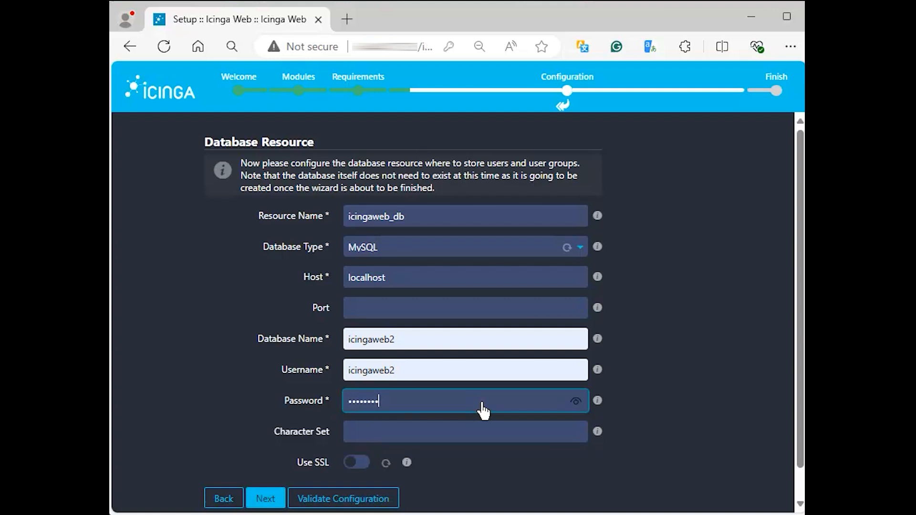
type("••")
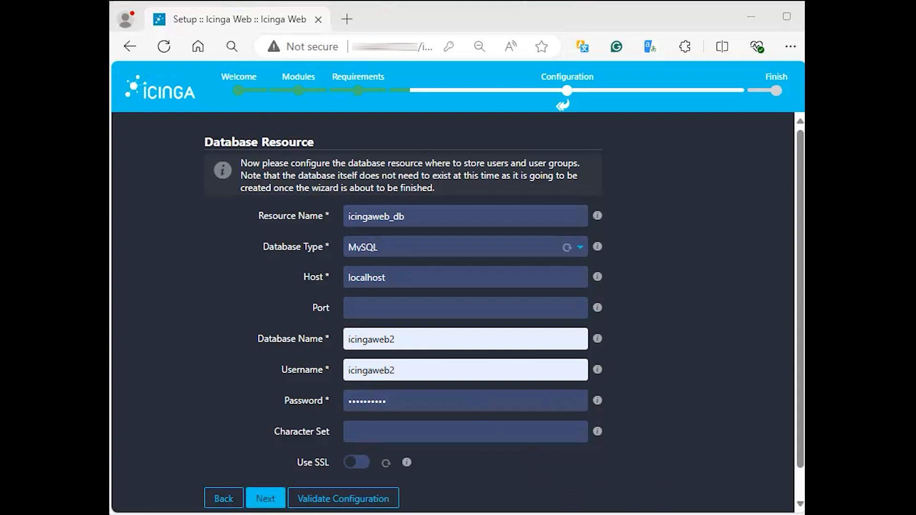
mouse_move(438, 482)
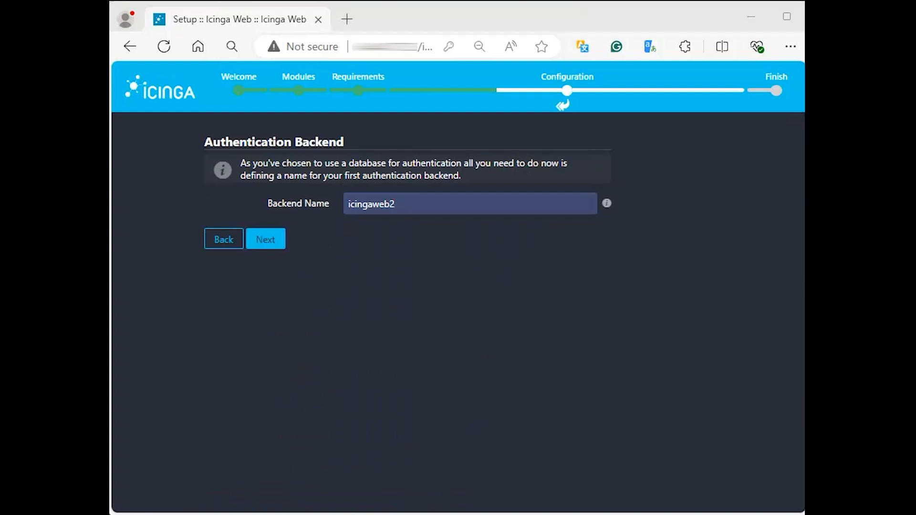
left_click(265, 239)
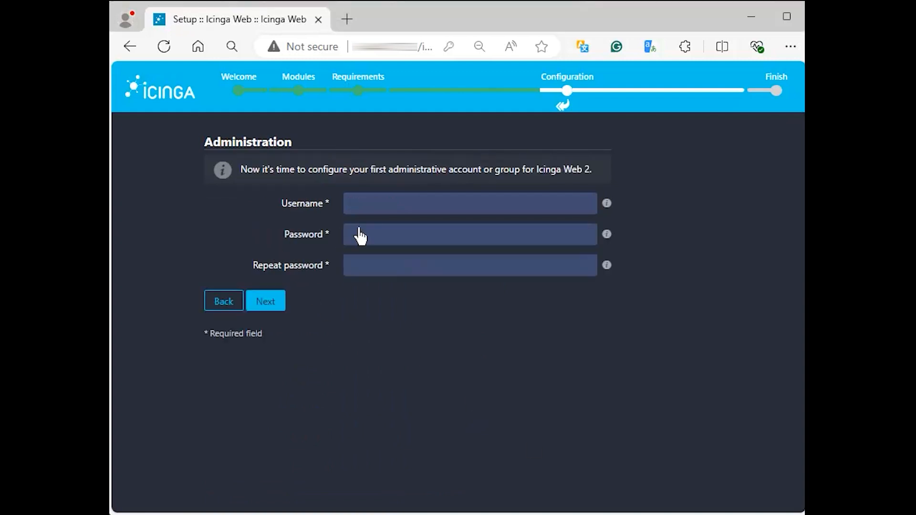
Create the first administrator account 'Greencloud' with its password and continue
type("Greencloud")
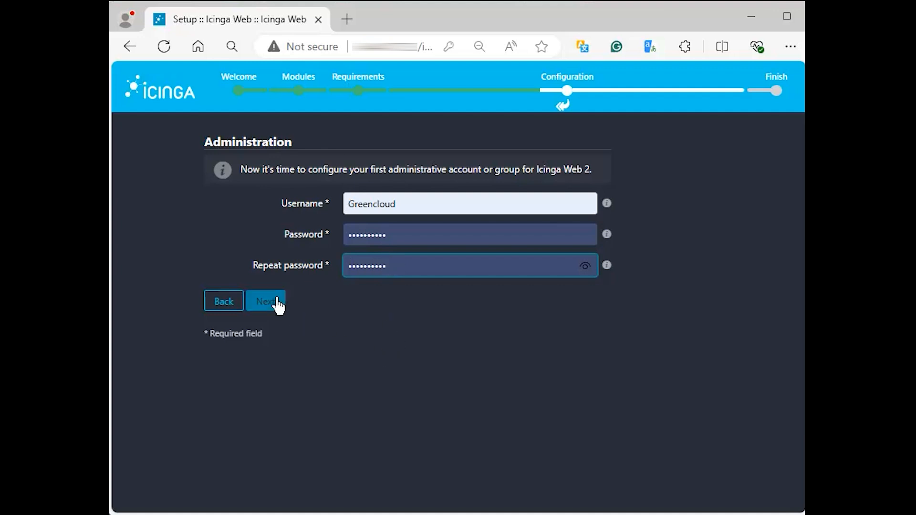
left_click(266, 302)
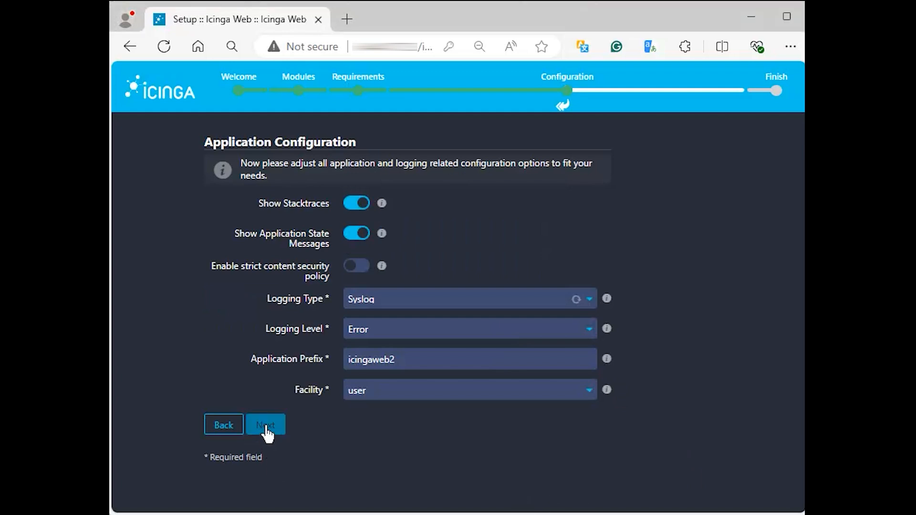
Accept Syslog application logging, approve the setup summary, and advance past the monitoring module welcome
left_click(266, 425)
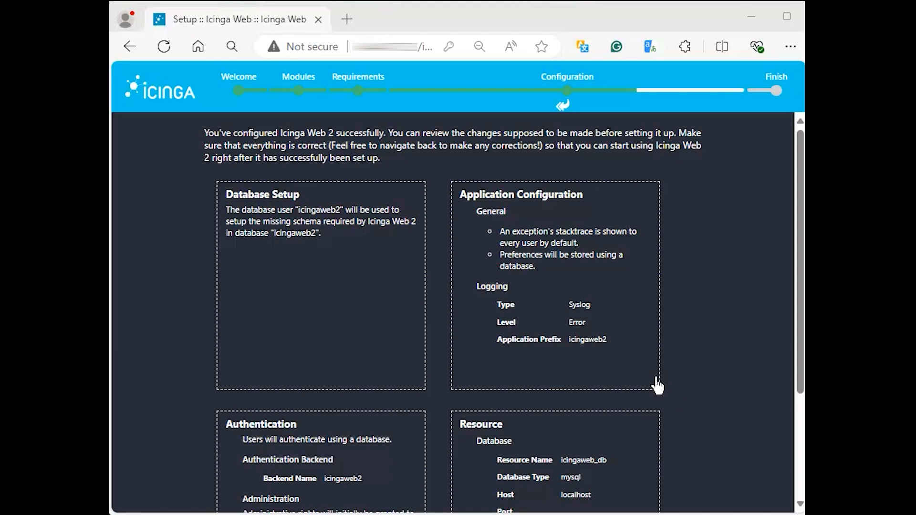
scroll("down", 3)
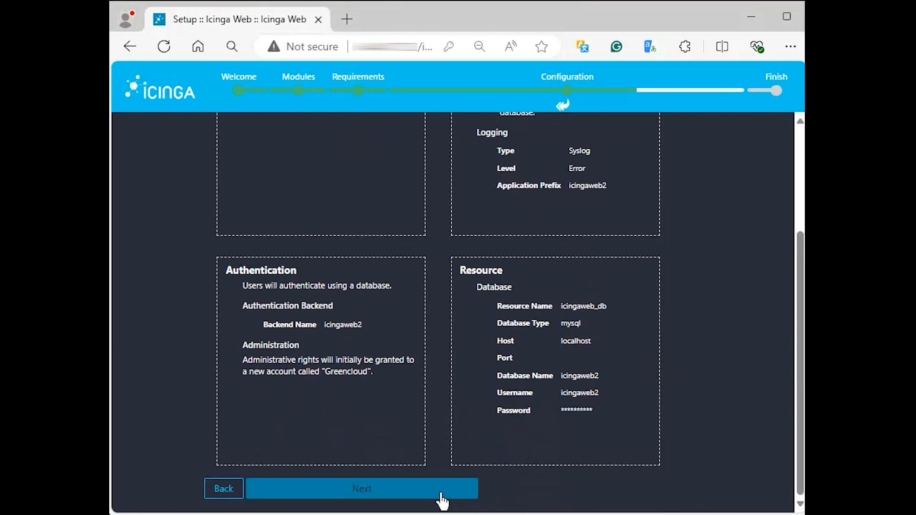
left_click(362, 489)
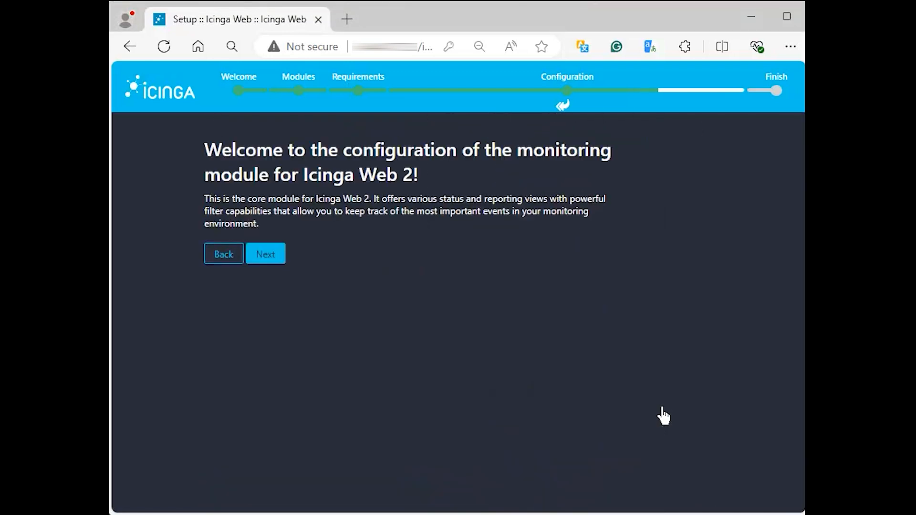
mouse_move(717, 467)
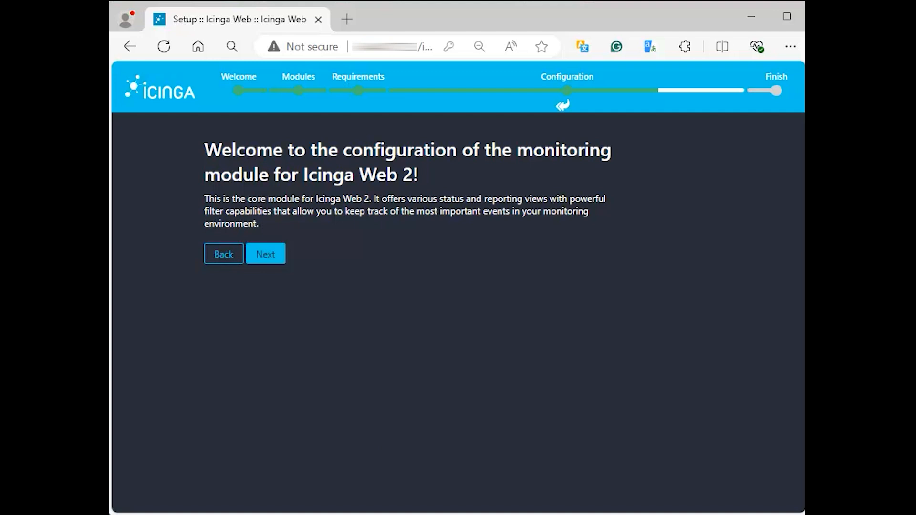
mouse_move(310, 363)
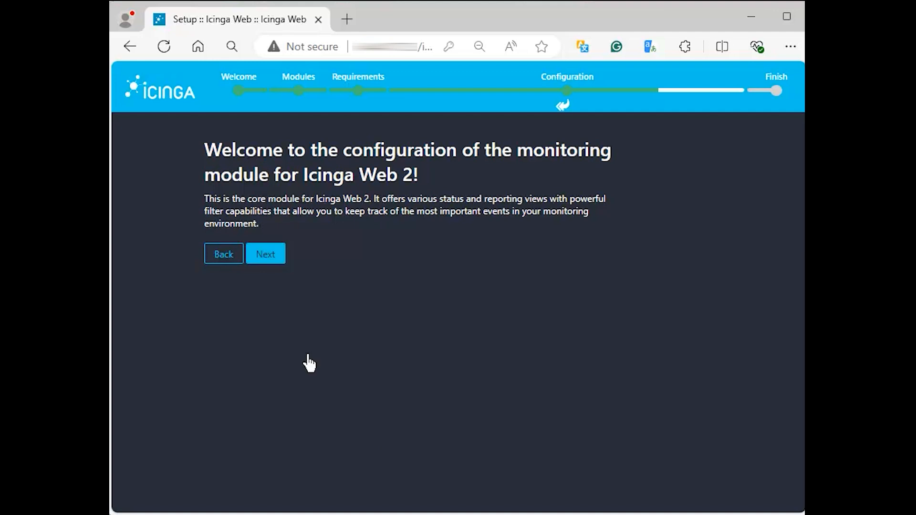
left_click(266, 254)
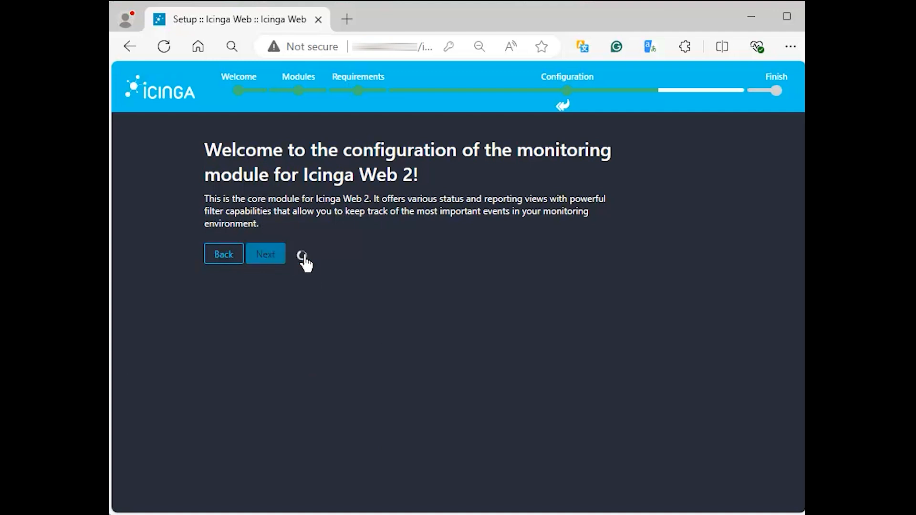
left_click(265, 253)
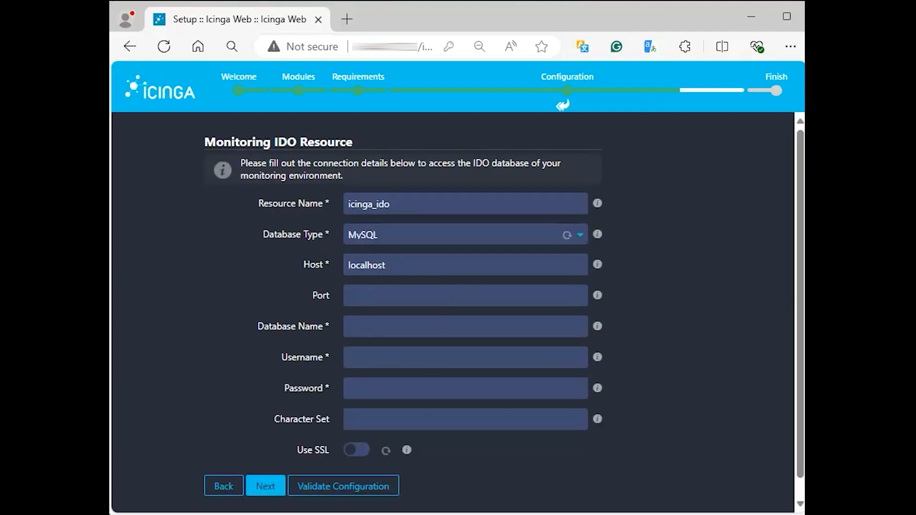
left_click(465, 357)
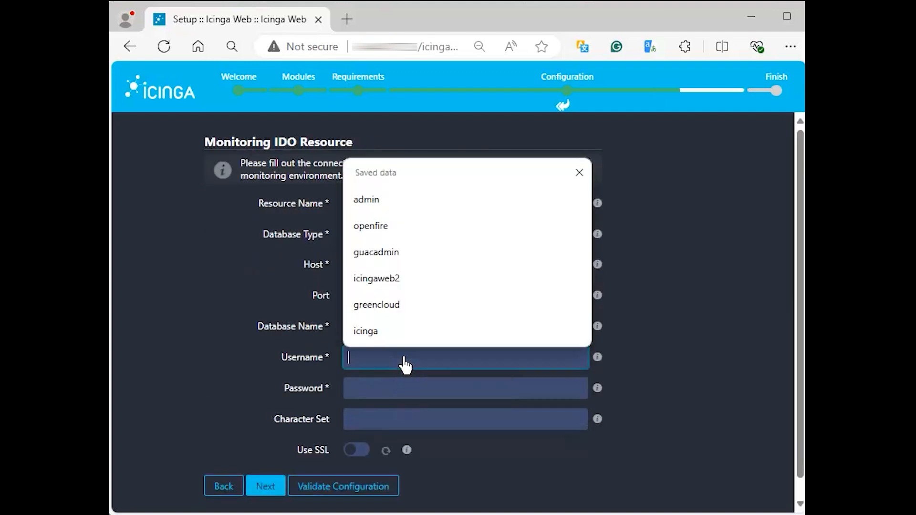
left_click(366, 331)
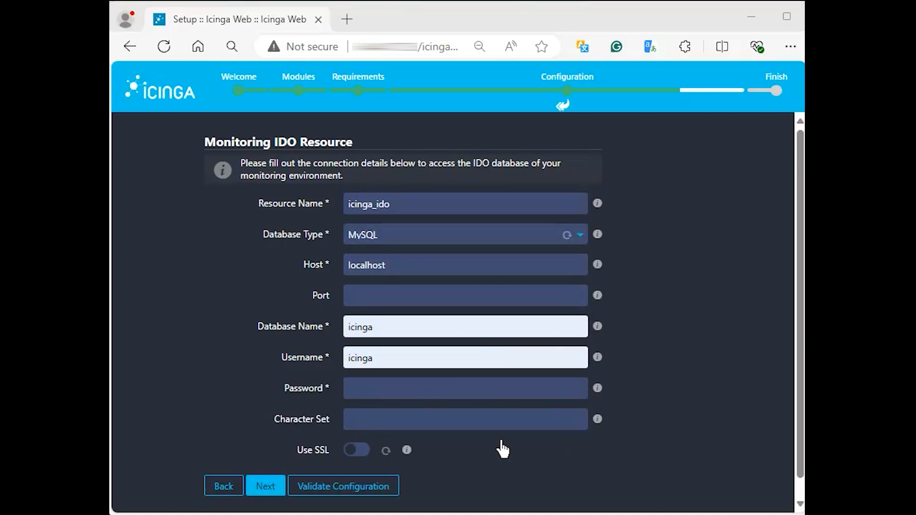
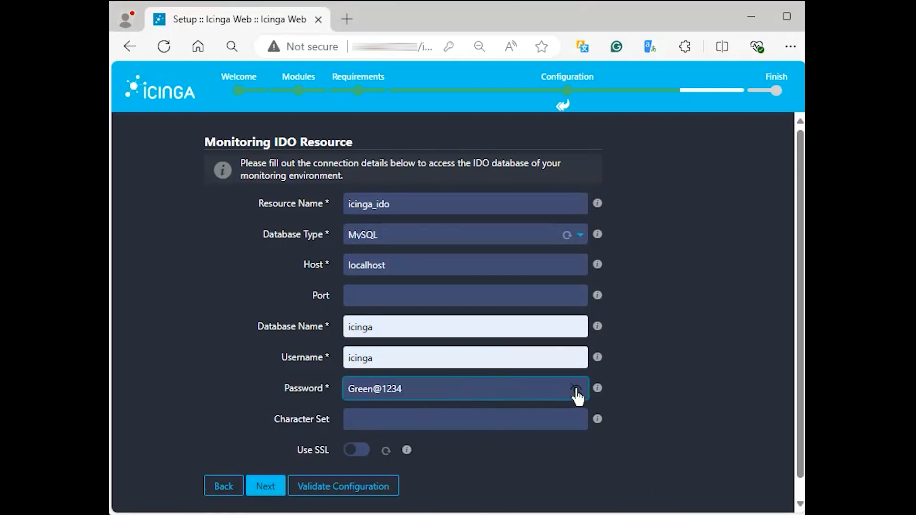
left_click(343, 486)
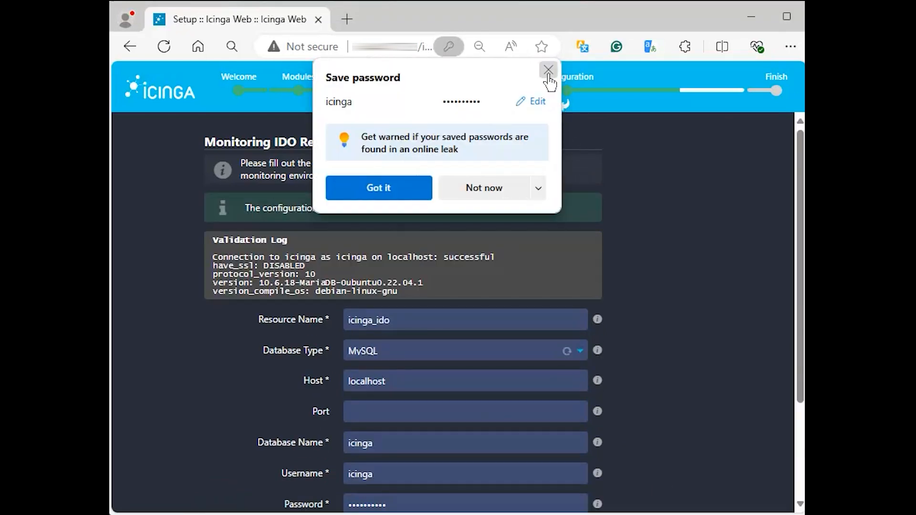
left_click(549, 70)
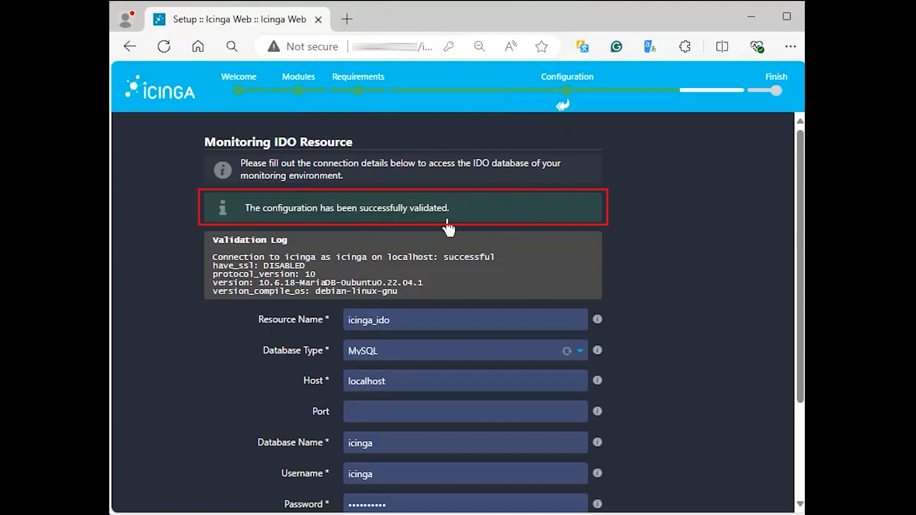
scroll("down", 3)
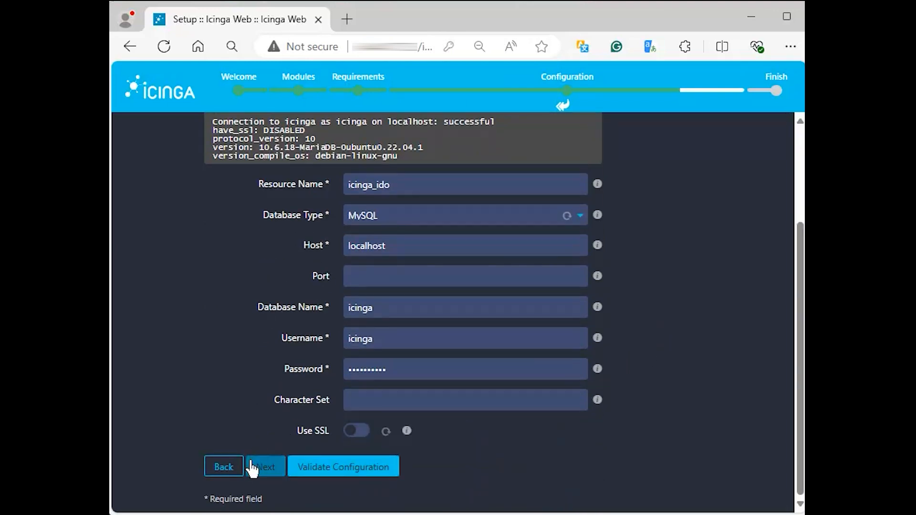
left_click(265, 466)
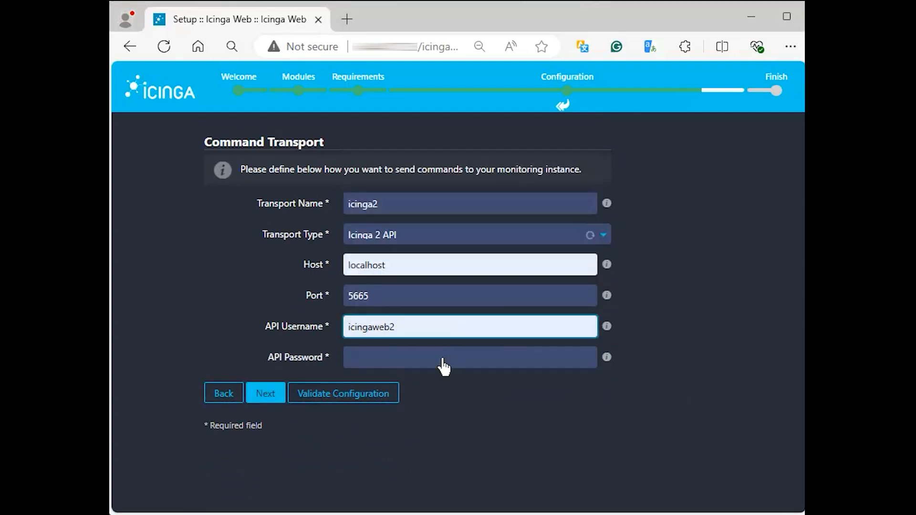
Enter the Icinga 2 API password, validate the command transport until successful, and reach Monitoring Security
left_click(470, 357)
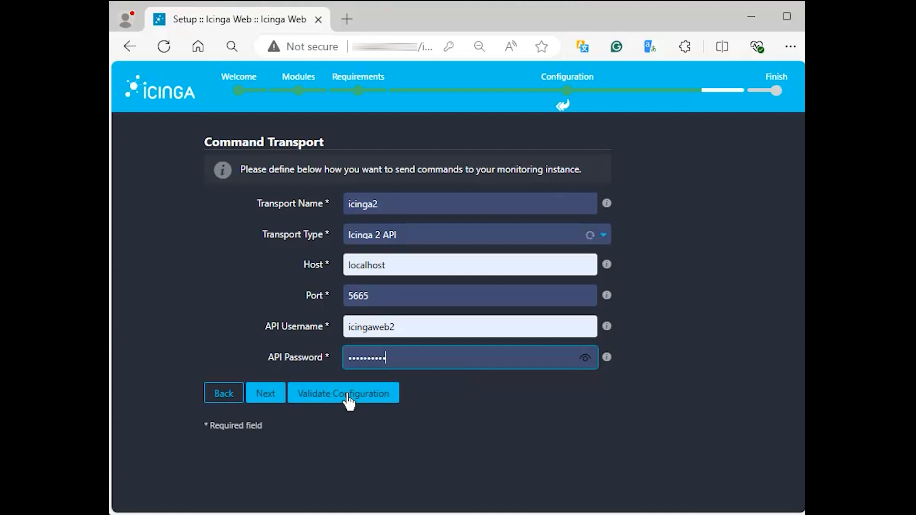
left_click(343, 392)
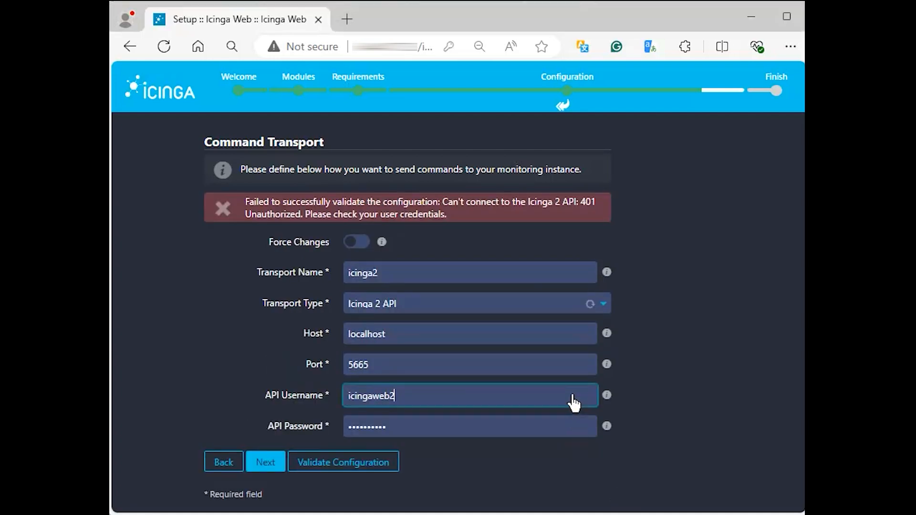
left_click(343, 462)
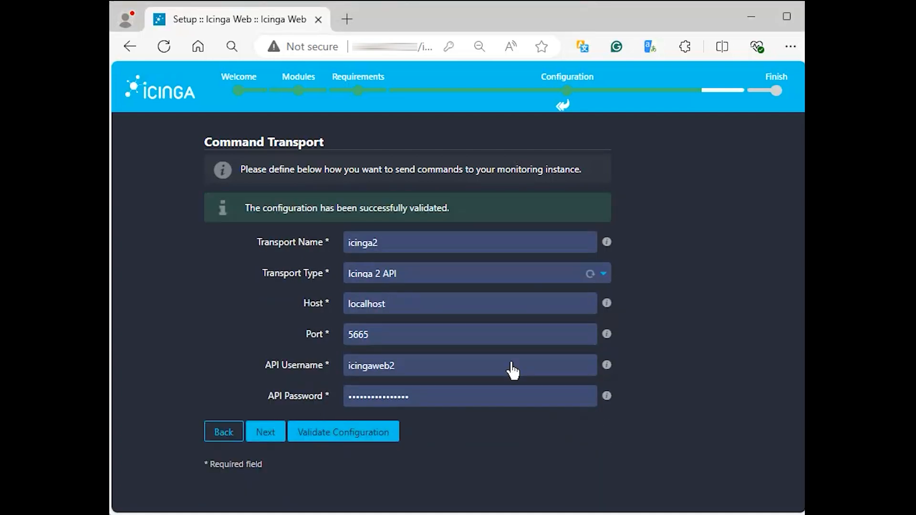
left_click(265, 432)
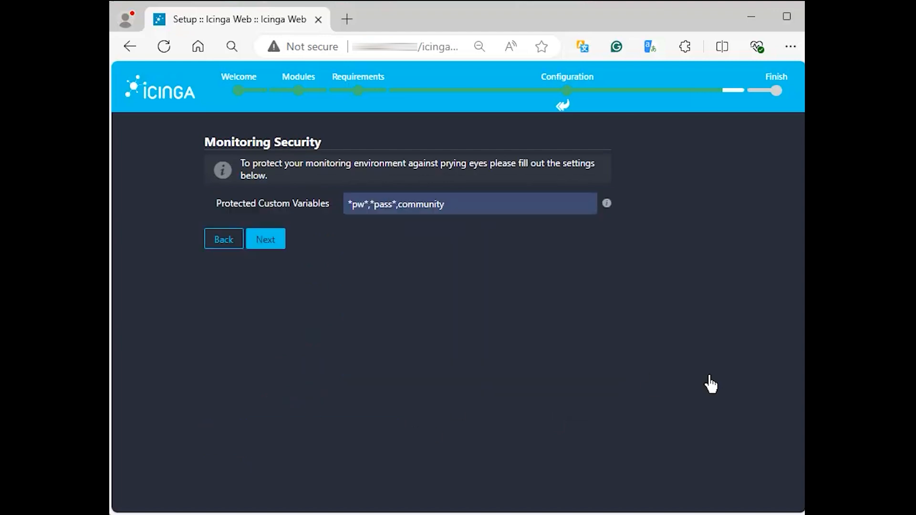
Keep the default protected custom variables, review the configuration, and finish the setup successfully
left_click(266, 239)
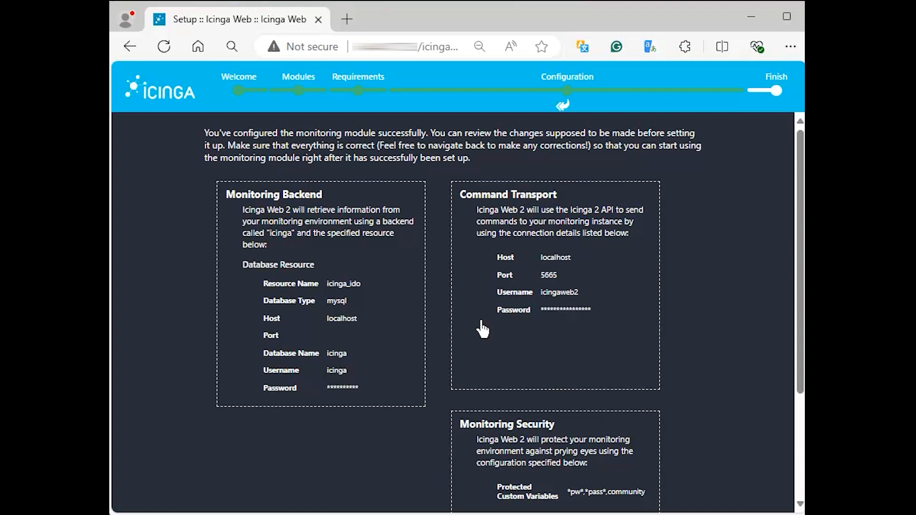
scroll("down", 3)
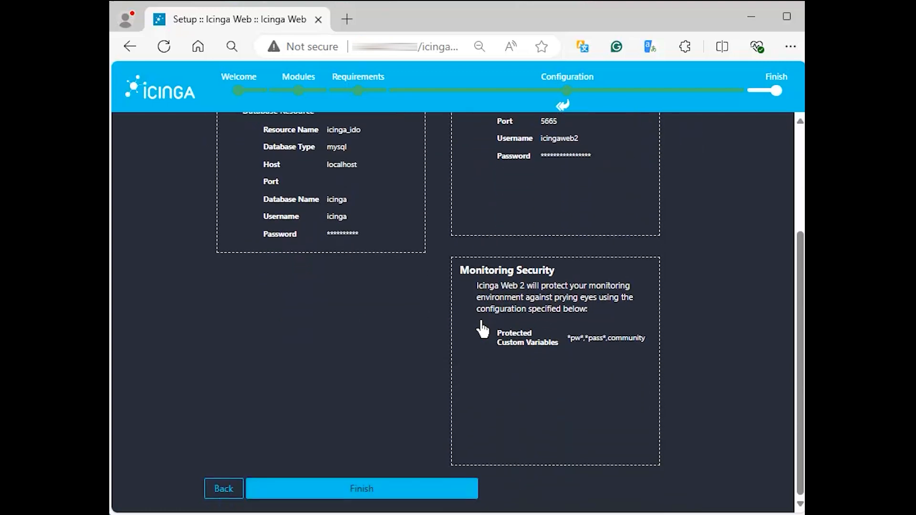
mouse_move(127, 425)
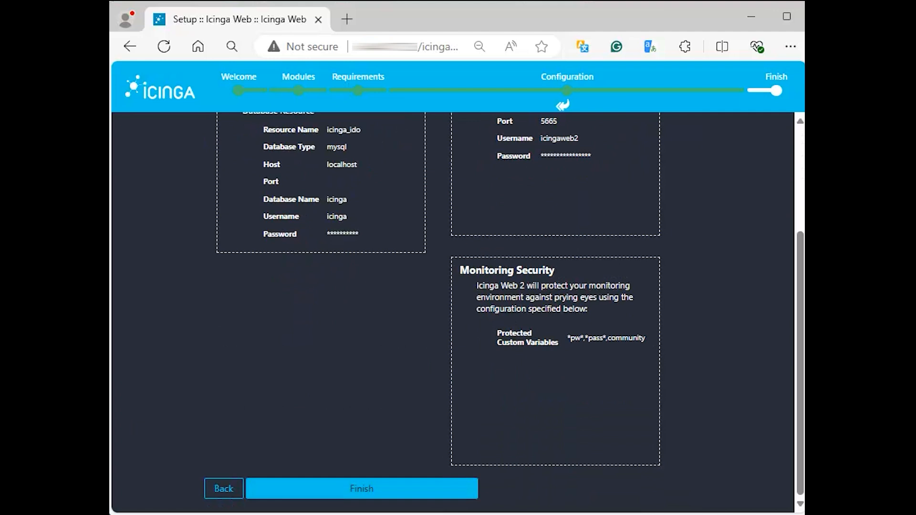
mouse_move(369, 488)
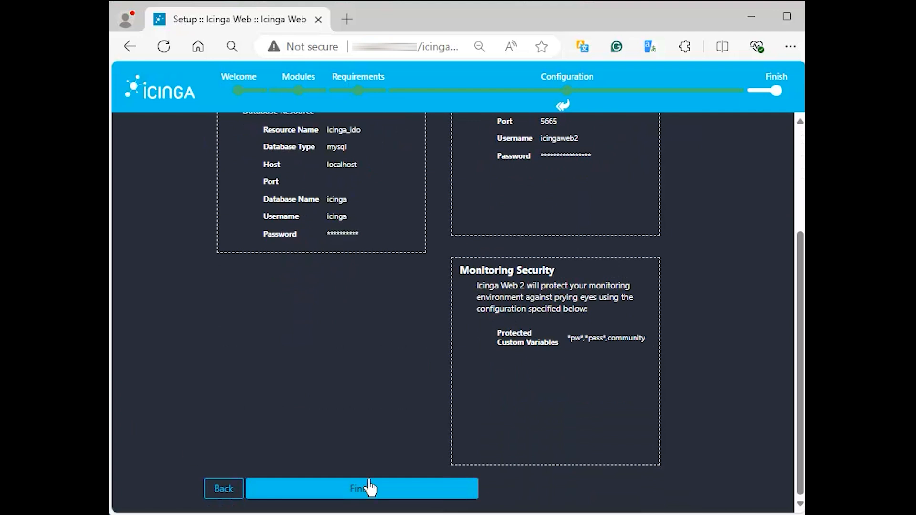
left_click(362, 489)
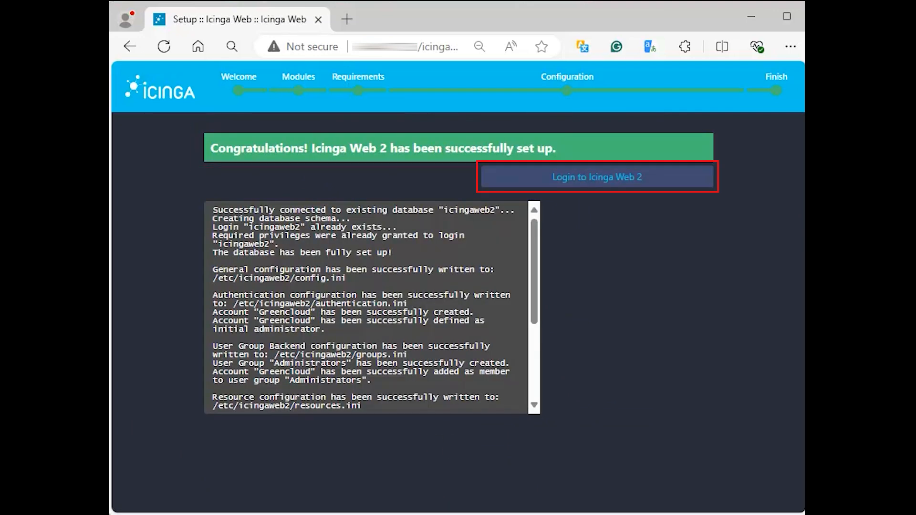
Go from the success page to the Icinga Web 2 login page with the Username field focused
left_click(596, 176)
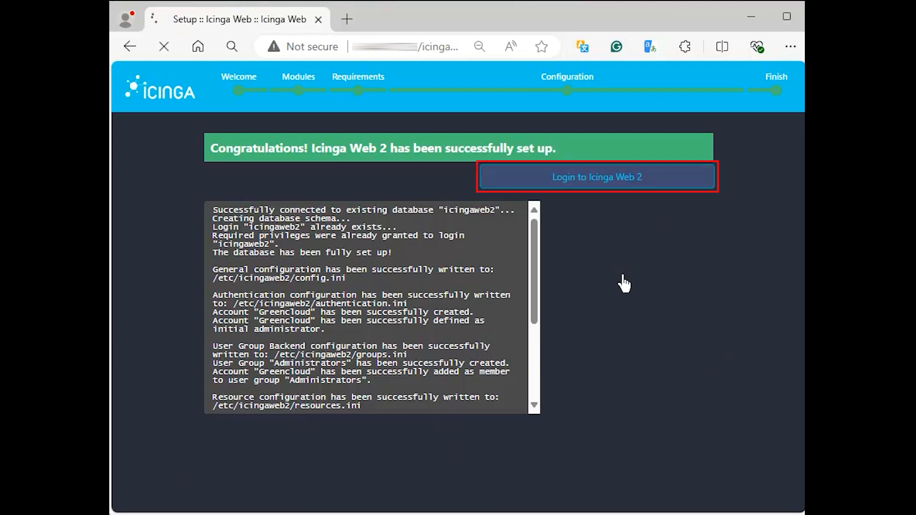
left_click(596, 177)
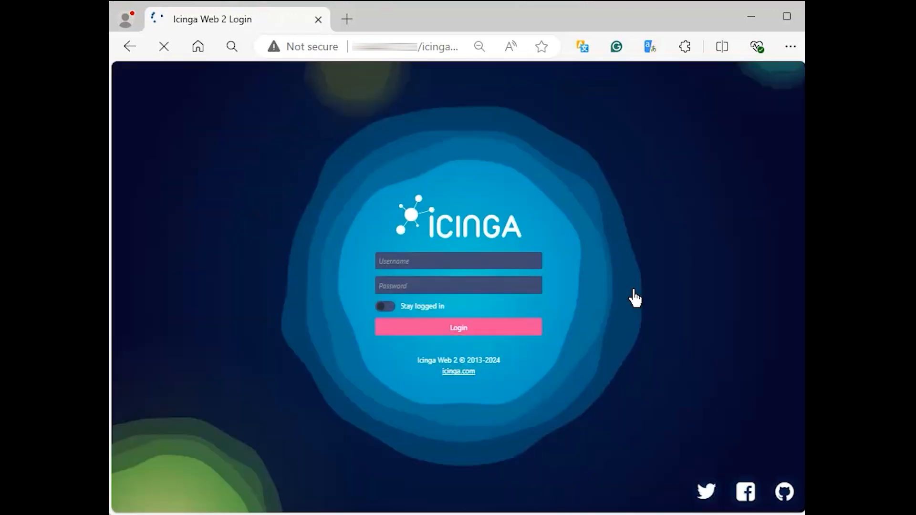
left_click(458, 261)
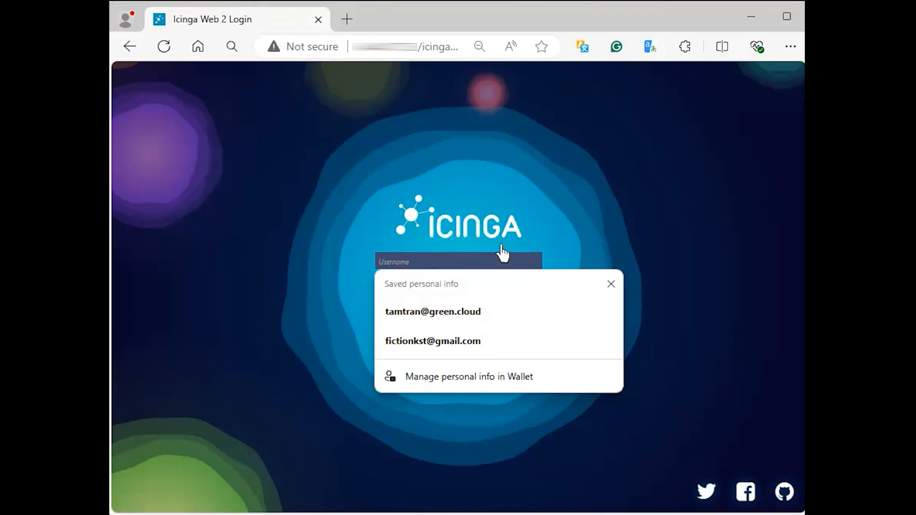